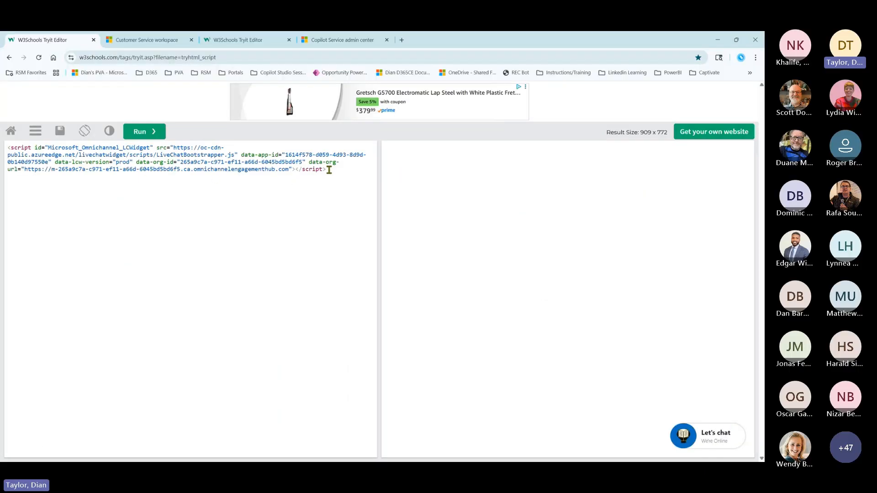
Start a live chat from the test page widget and switch to the Customer Service workspace.
key("ctrl+a")
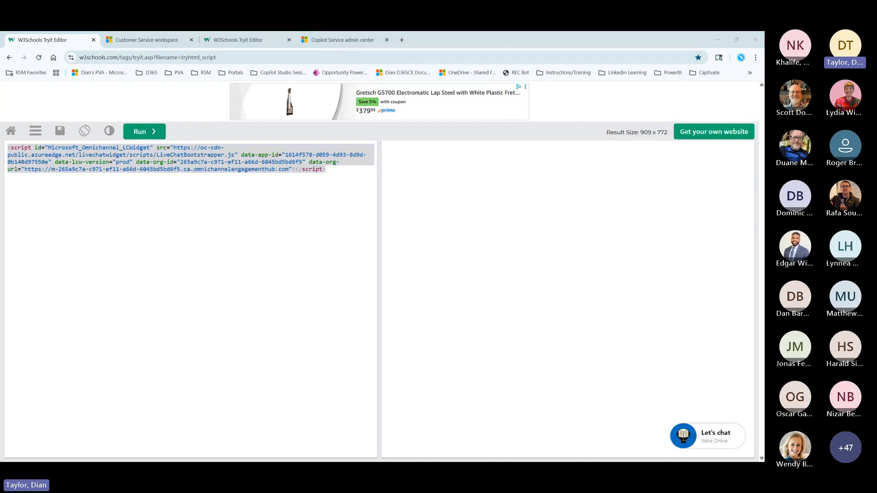
mouse_move(360, 237)
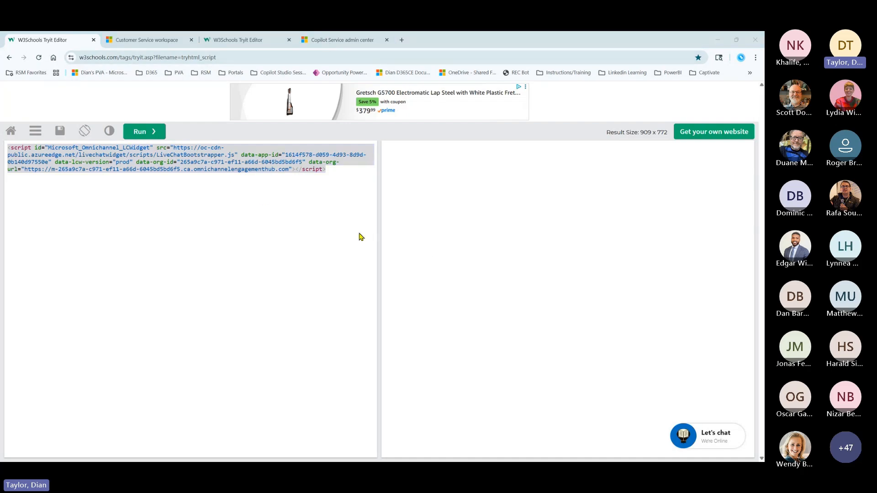
mouse_move(220, 192)
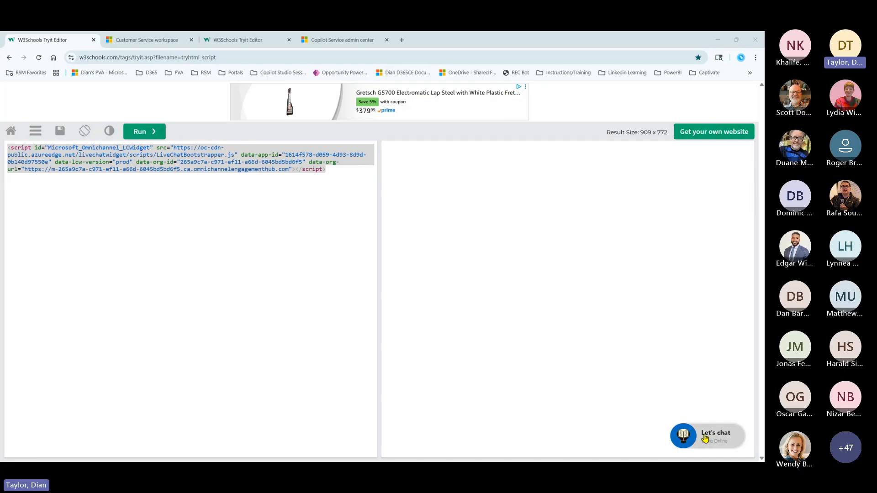
left_click(707, 436)
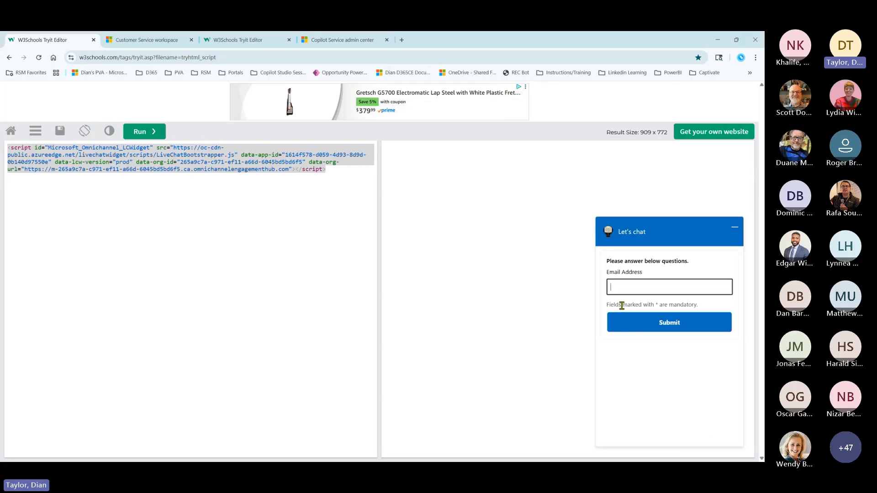
mouse_move(636, 326)
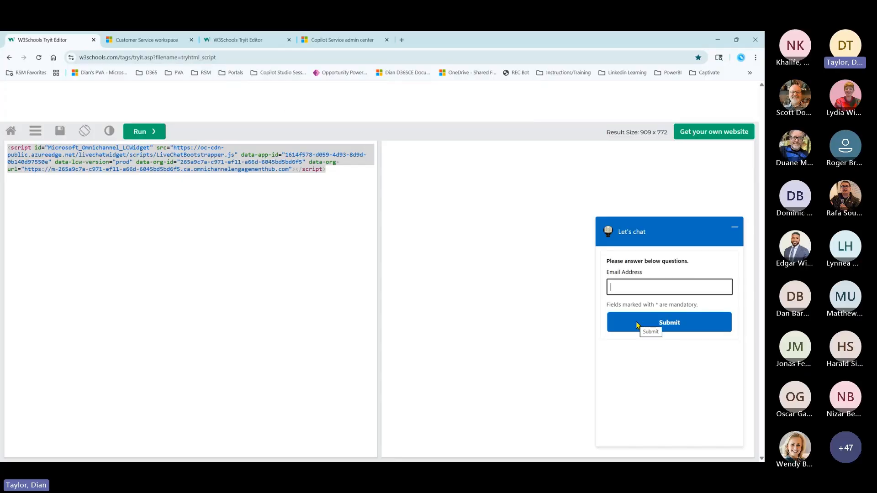
left_click(669, 323)
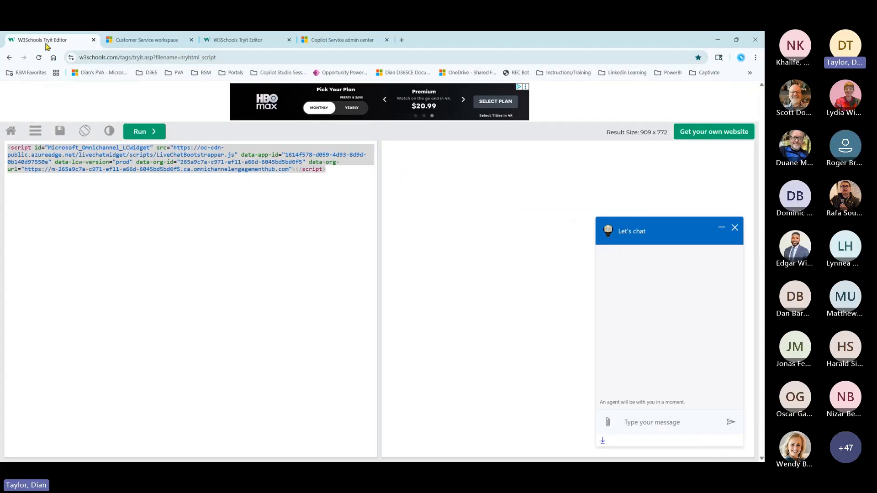
left_click(142, 40)
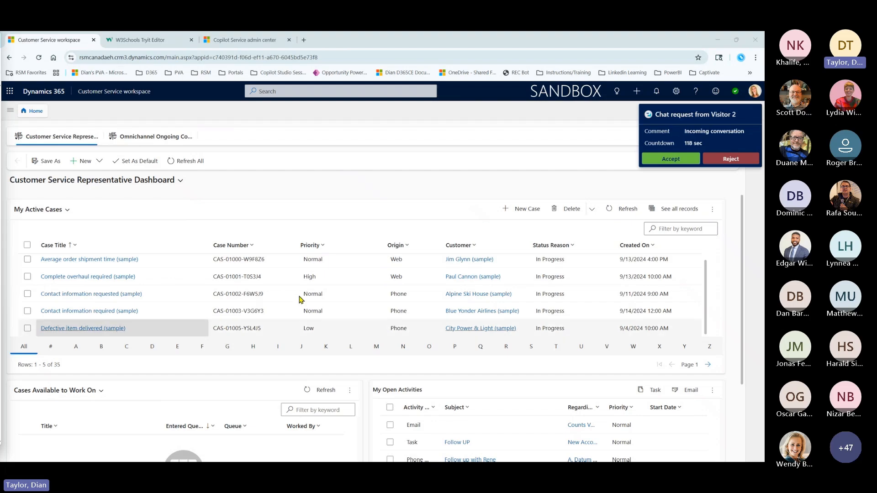
mouse_move(670, 159)
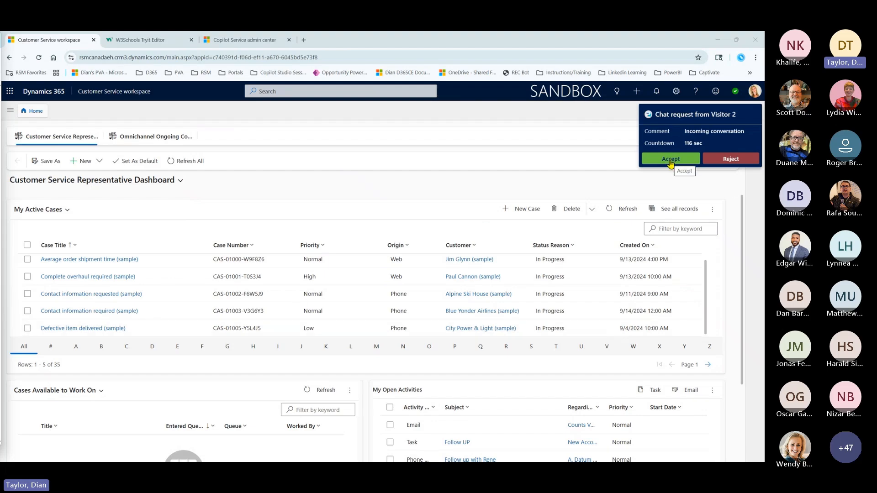
Accept the incoming chat request from Visitor 2.
left_click(670, 158)
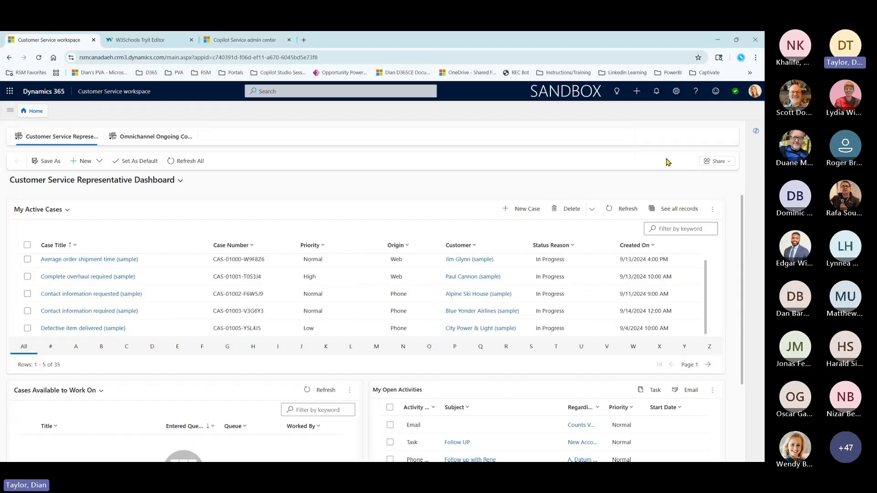
mouse_move(91, 293)
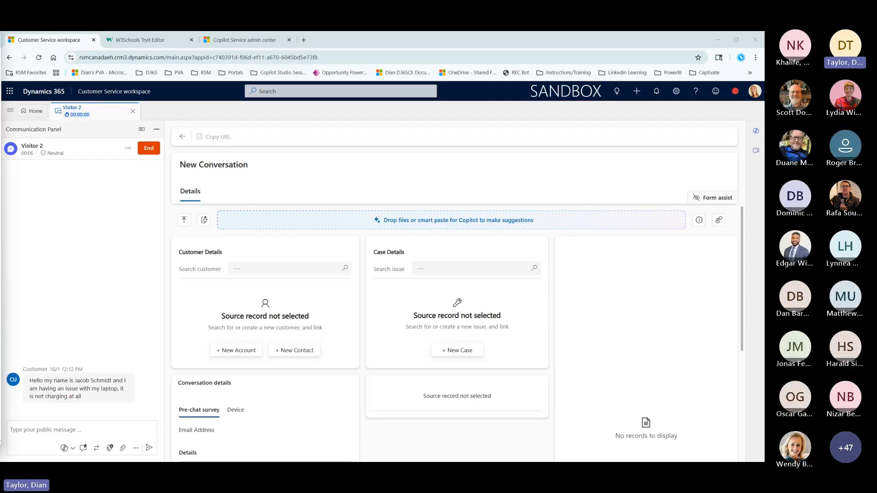
mouse_move(94, 398)
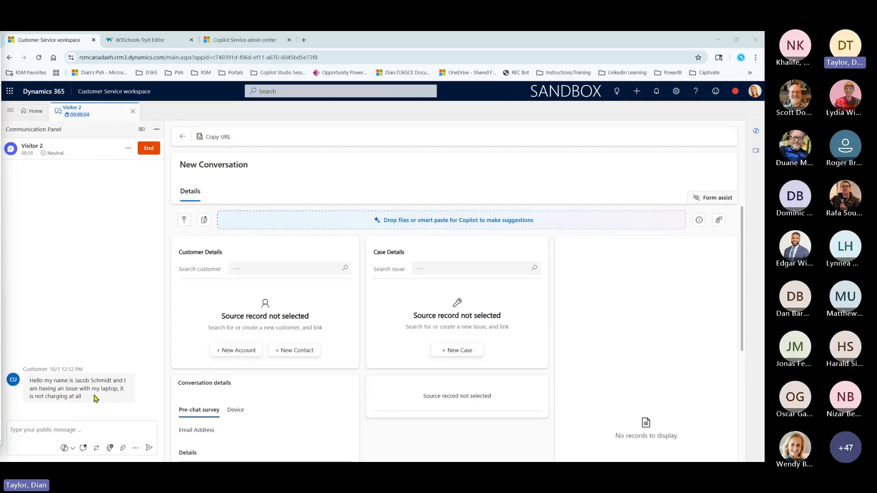
mouse_move(156, 367)
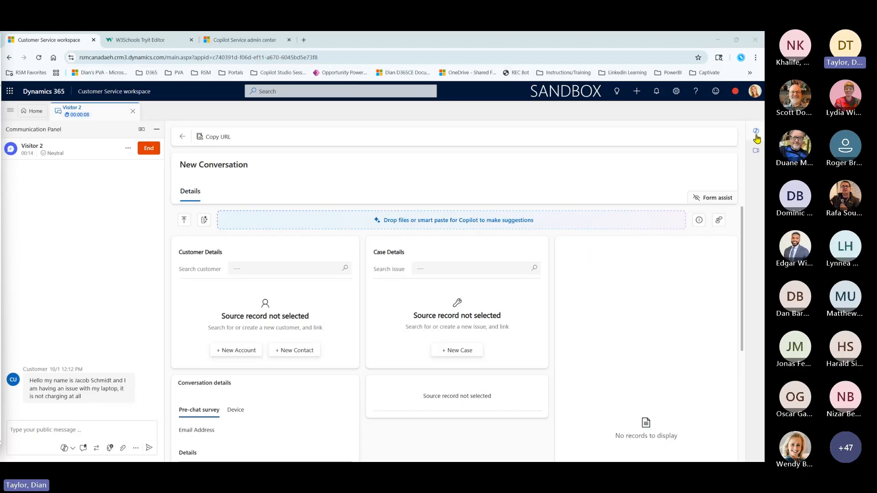
Send the customer Copilot's suggested check-connections question from the intent-based suggestions.
left_click(756, 131)
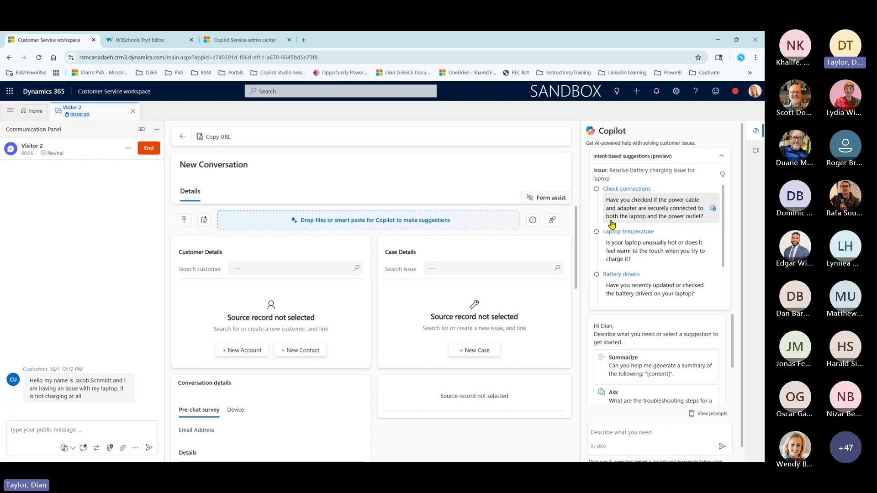
mouse_move(618, 208)
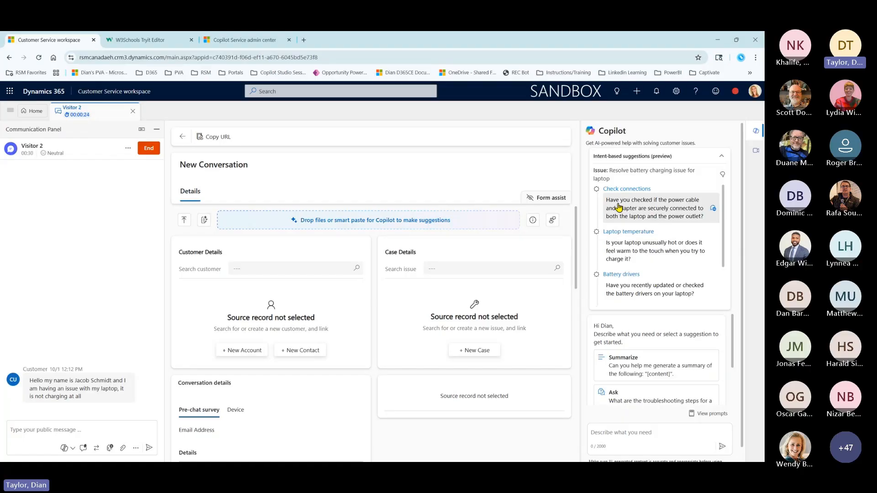
mouse_move(716, 213)
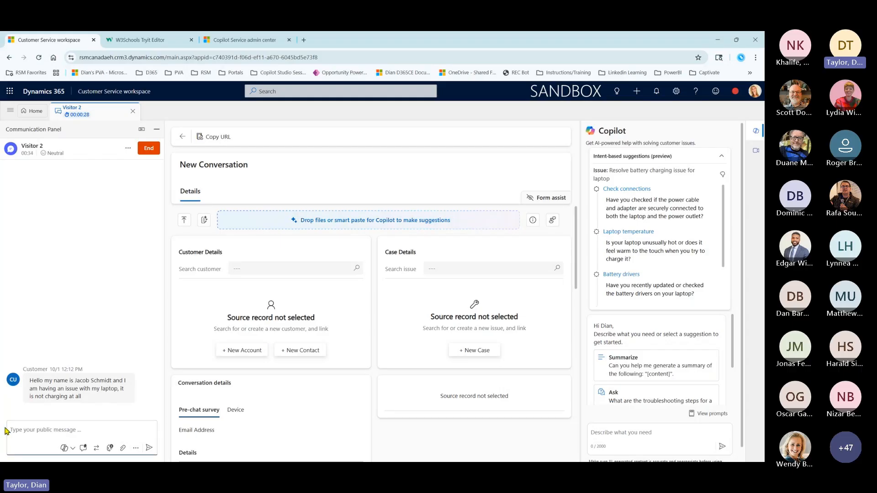
mouse_move(456, 326)
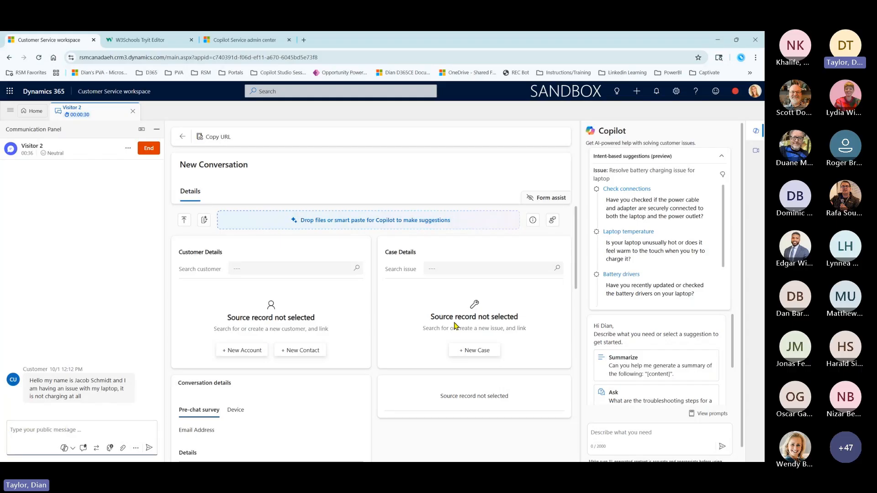
mouse_move(714, 210)
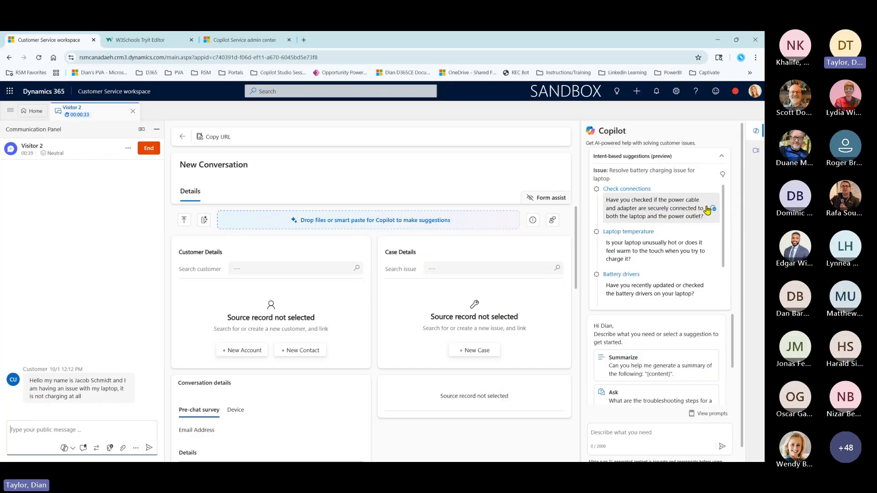
left_click(714, 209)
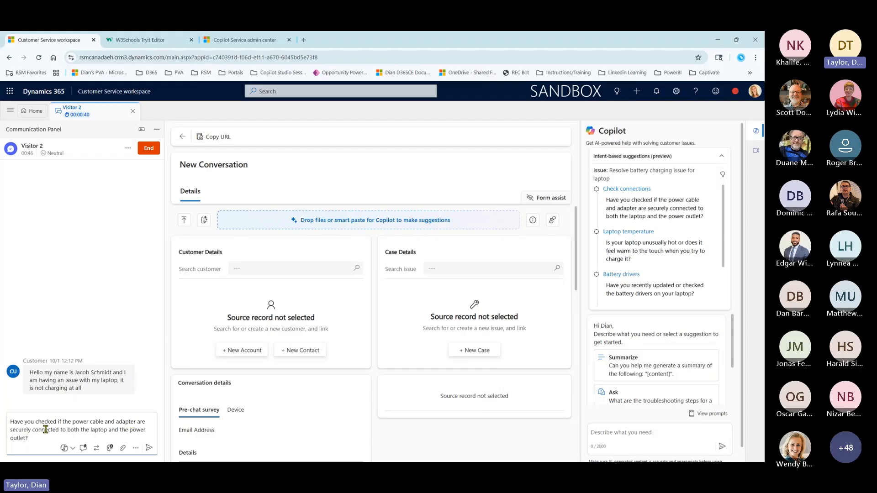
mouse_move(29, 449)
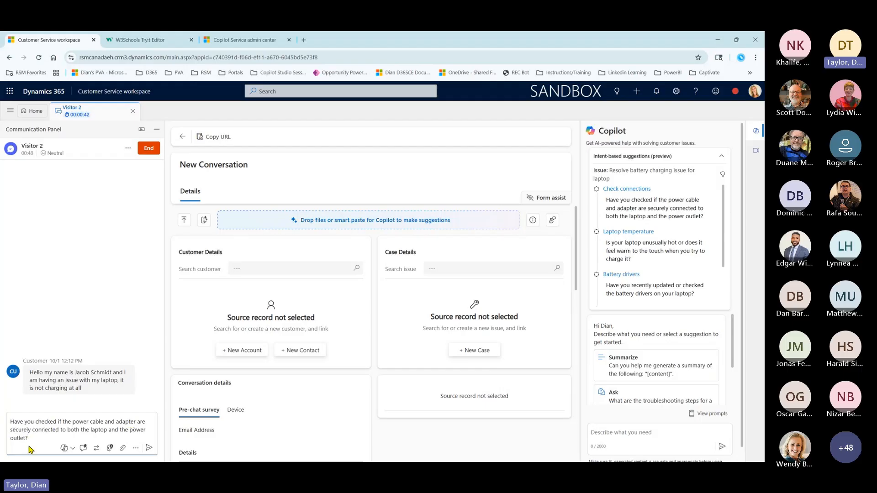
mouse_move(166, 450)
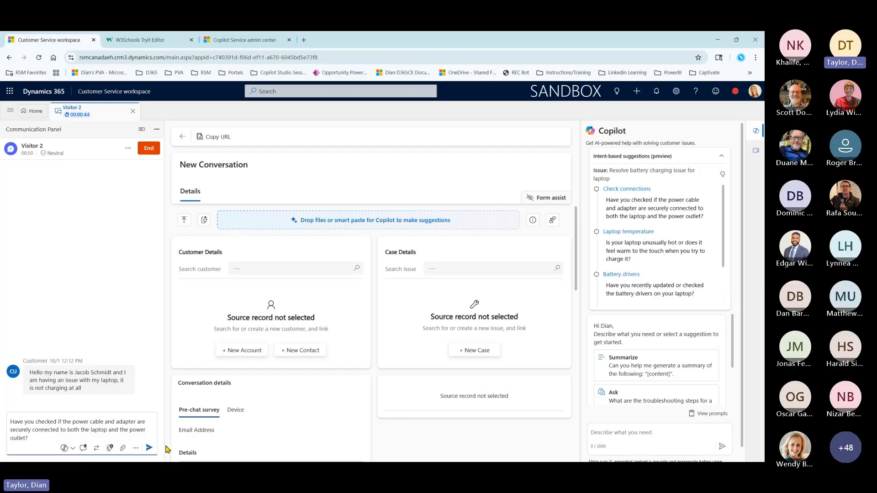
left_click(148, 447)
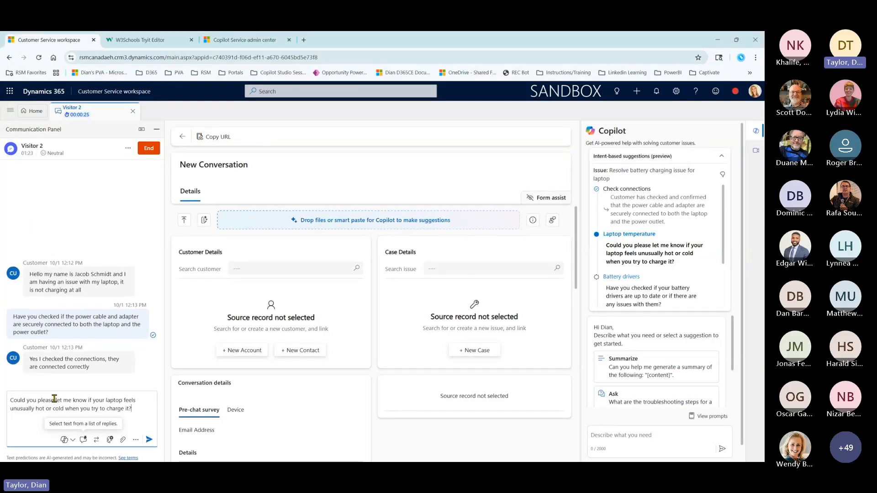
Send the laptop temperature question, then the battery drivers question to the customer.
left_click(148, 439)
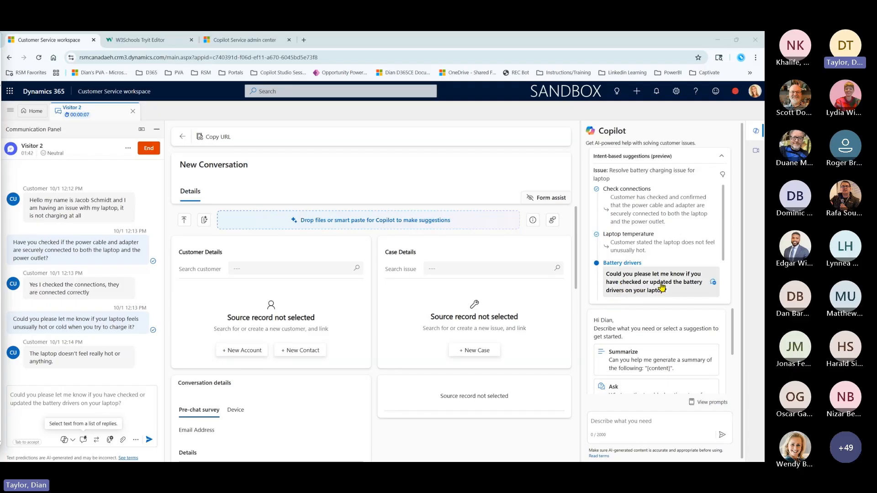
mouse_move(571, 296)
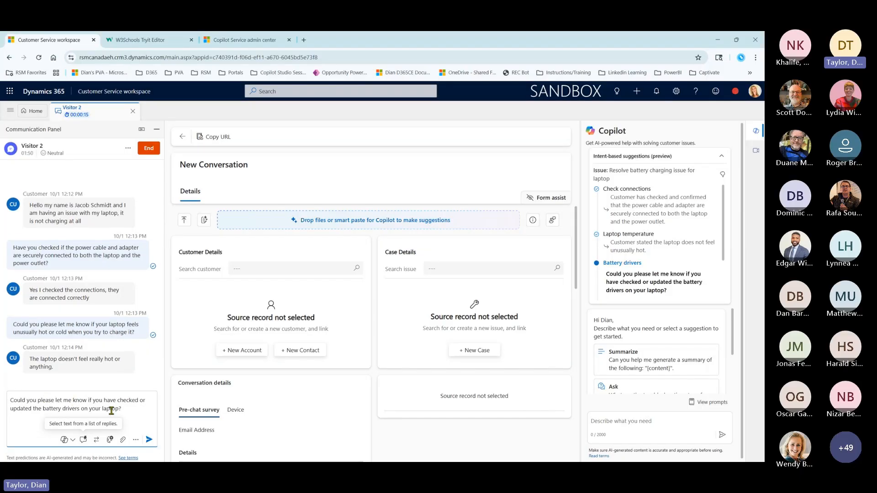
mouse_move(149, 440)
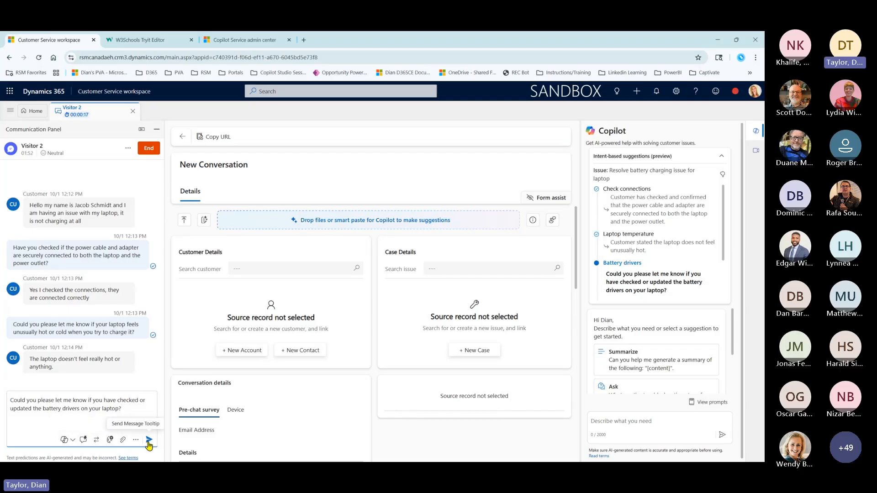
left_click(148, 440)
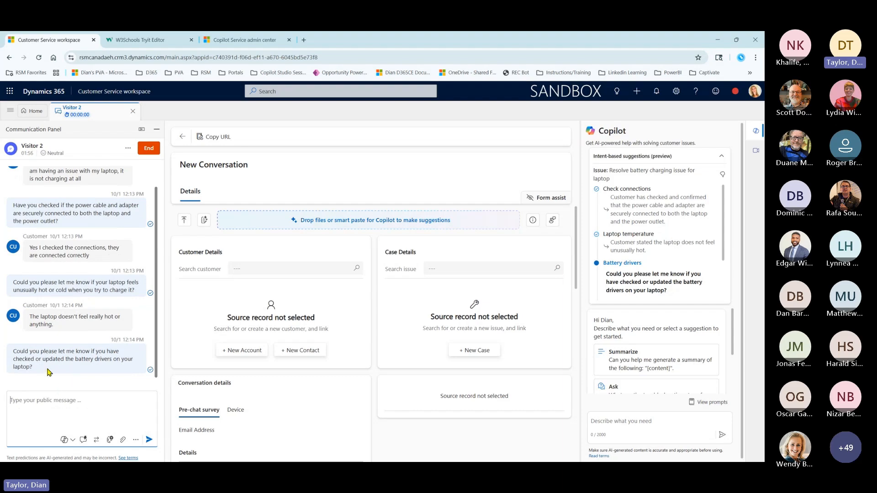
mouse_move(659, 282)
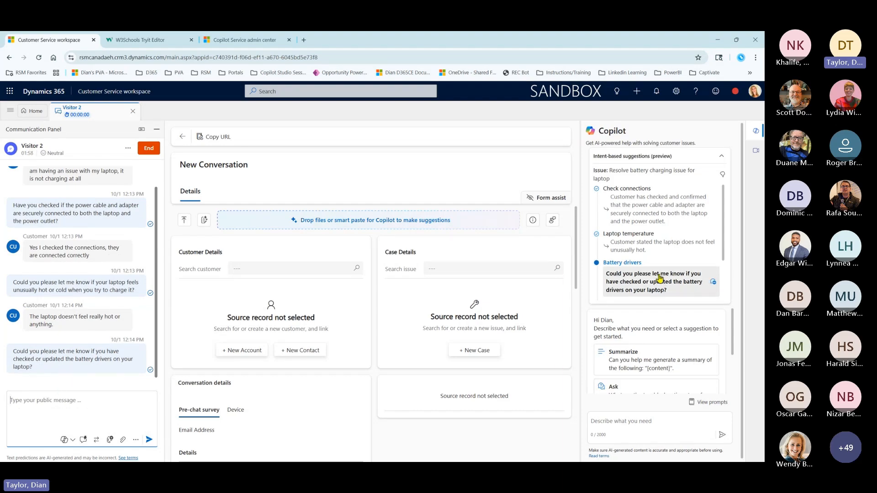
scroll("down", 3)
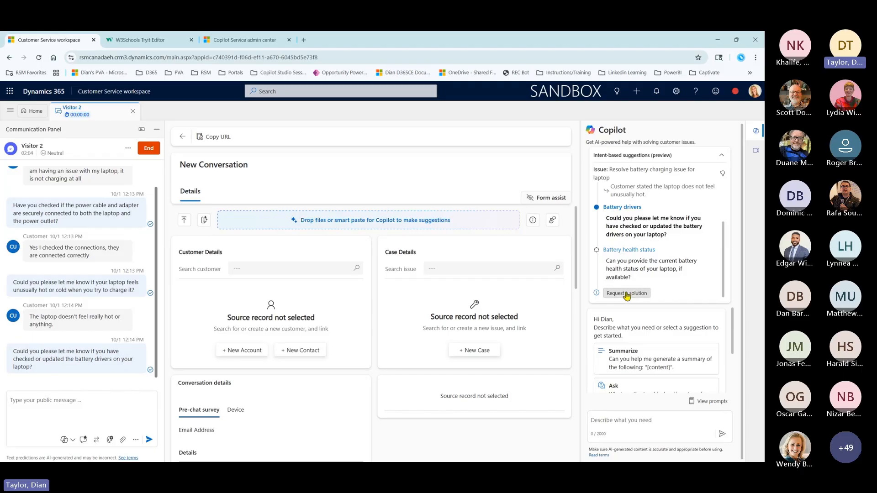
Ask Copilot for a charging-issue solution and reveal its Laptop Charging Issue knowledge source.
left_click(627, 293)
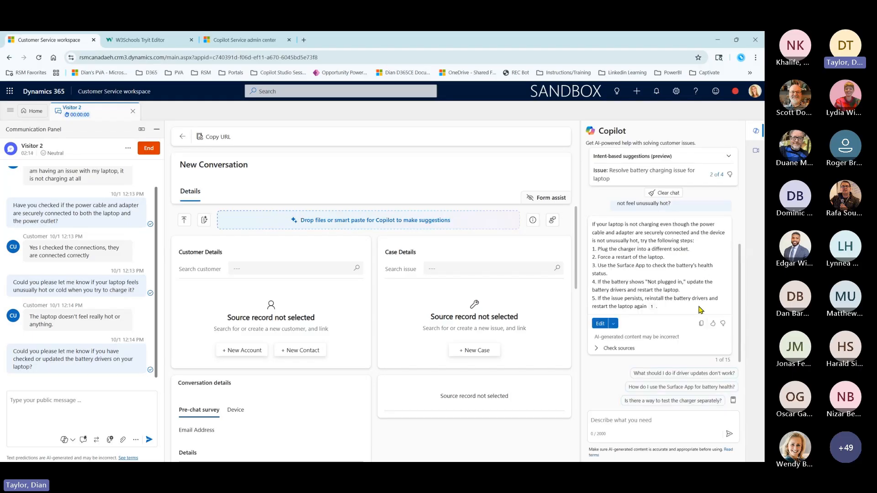
left_click(616, 348)
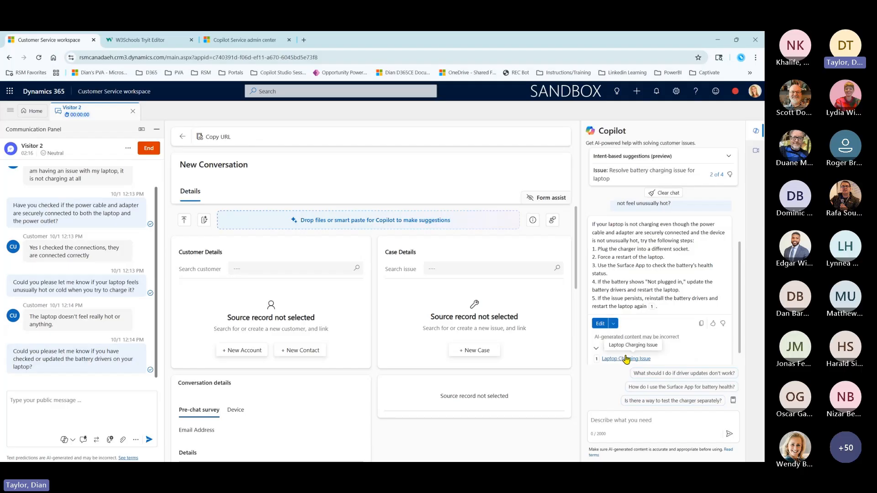
left_click(627, 358)
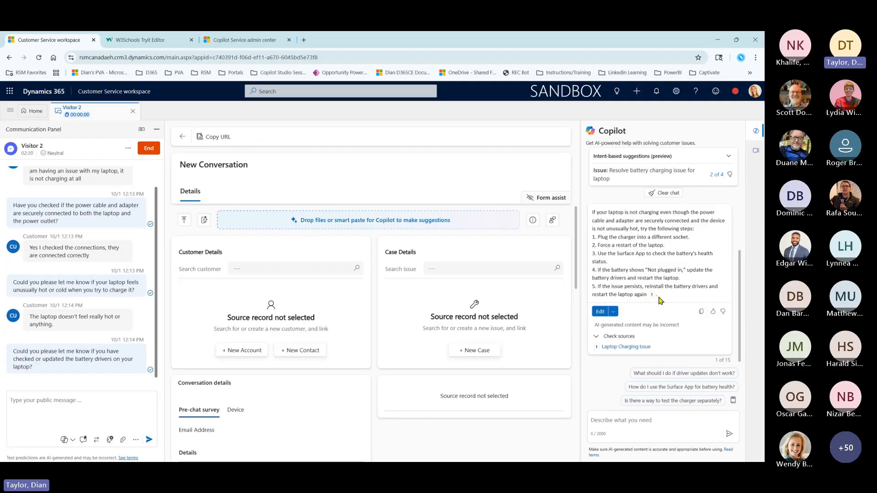
mouse_move(666, 248)
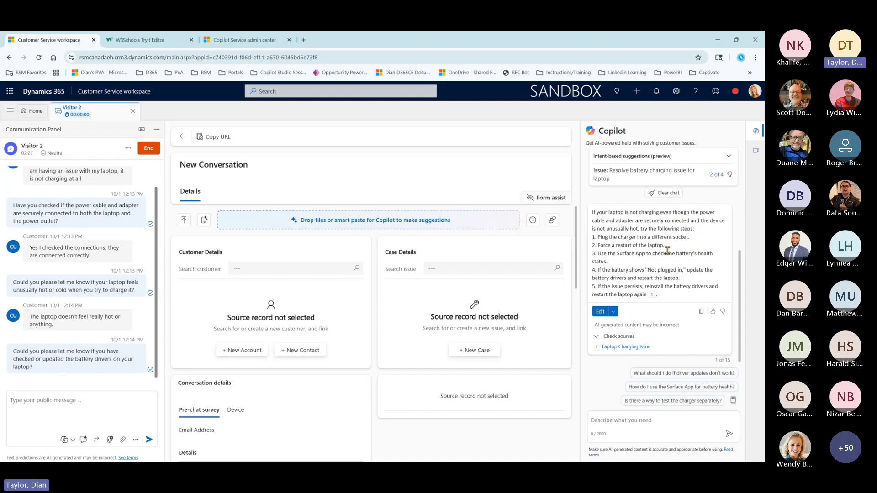
mouse_move(286, 330)
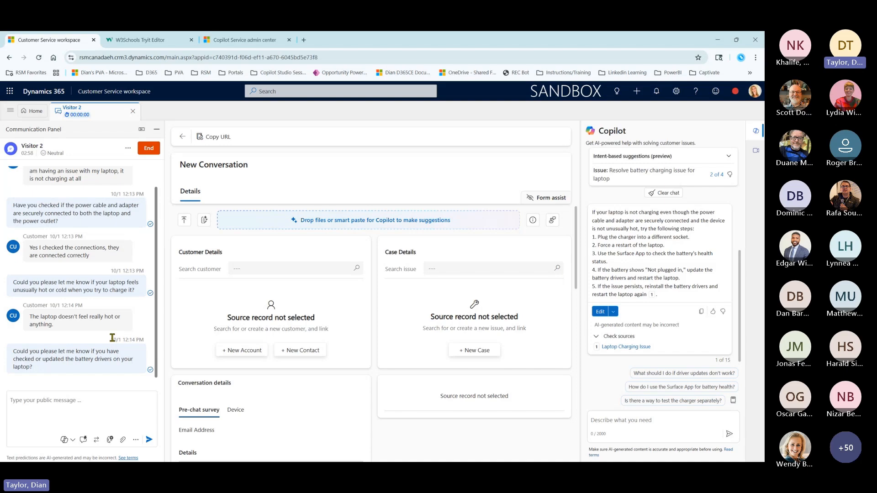
mouse_move(621, 179)
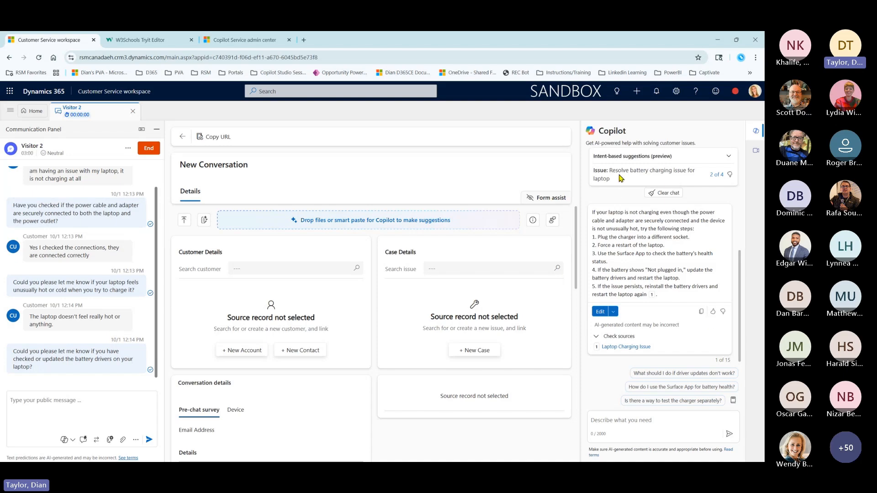
mouse_move(618, 167)
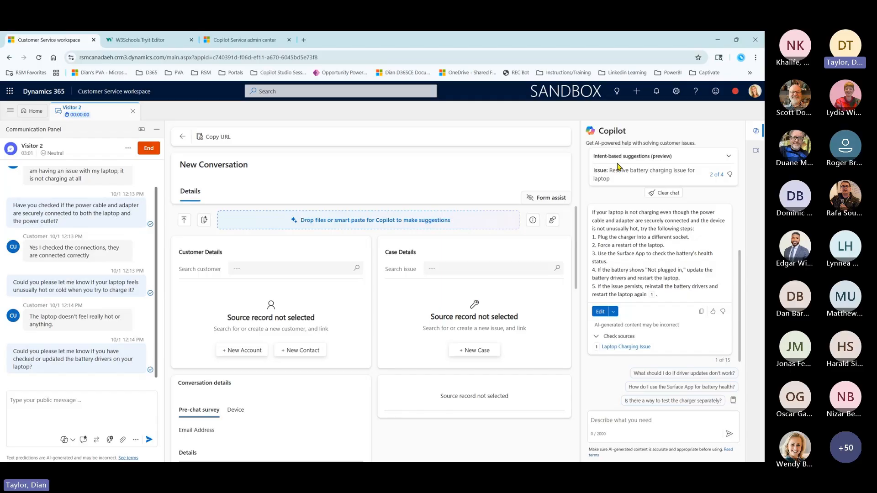
mouse_move(192, 152)
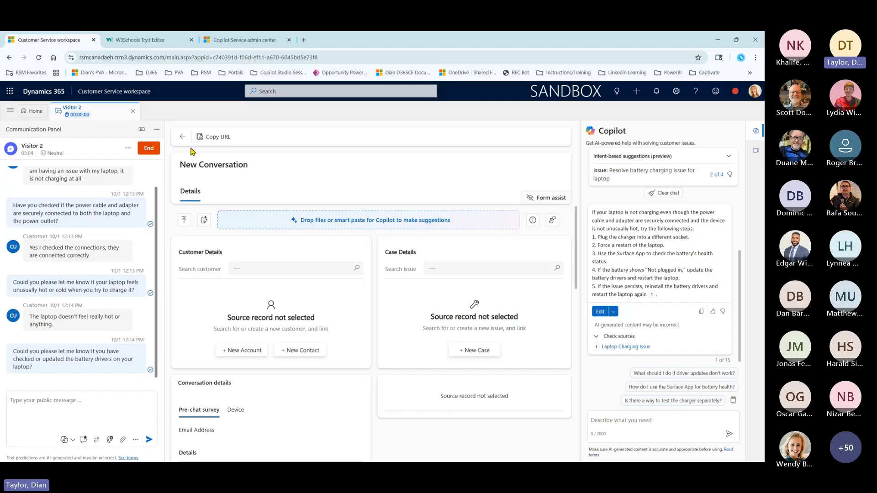
mouse_move(128, 150)
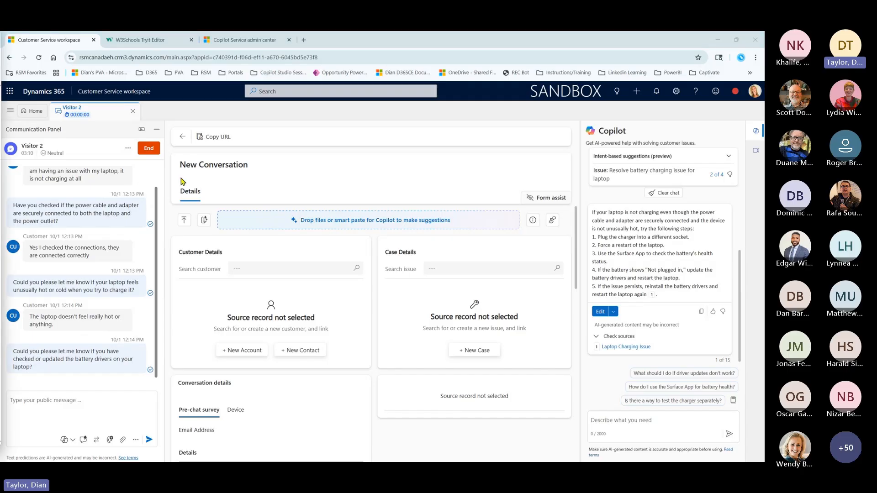
left_click(148, 148)
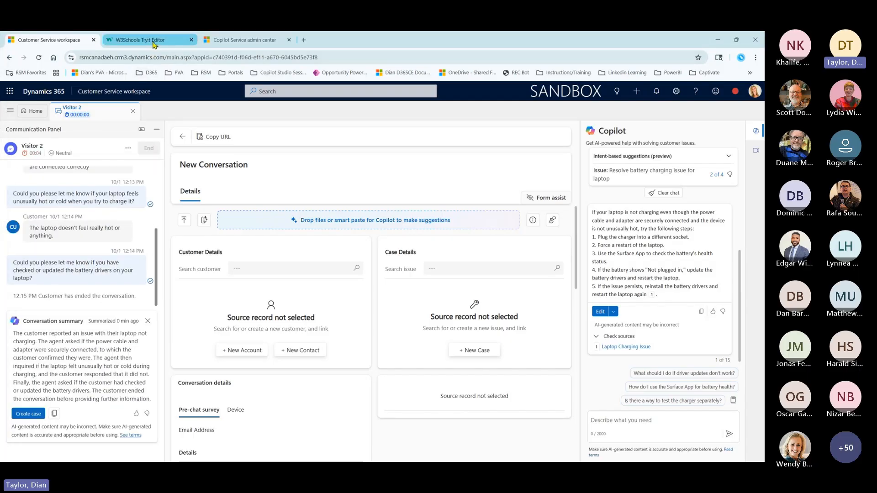
Switch to the W3Schools Tryit Editor test page and reopen the live chat widget.
left_click(148, 39)
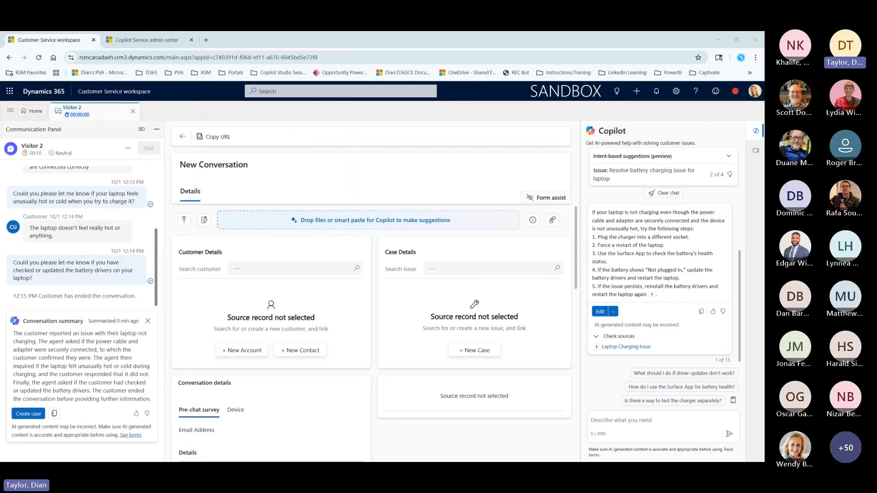
left_click(67, 39)
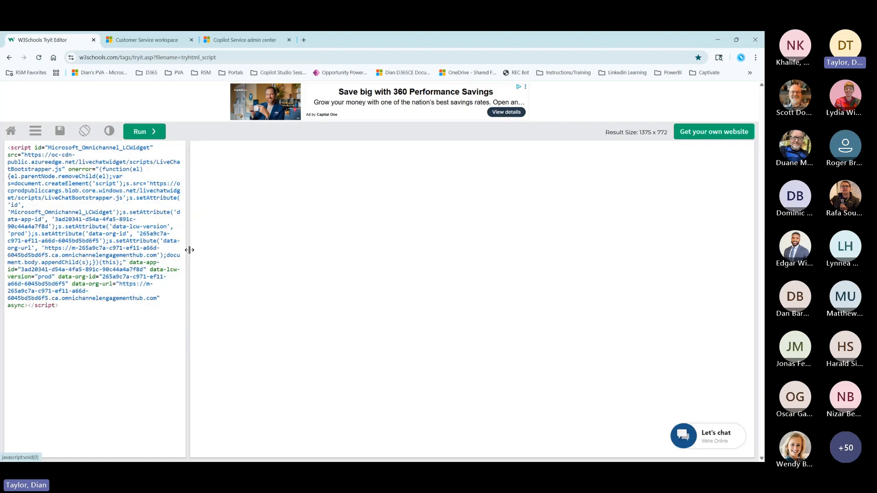
left_click(707, 436)
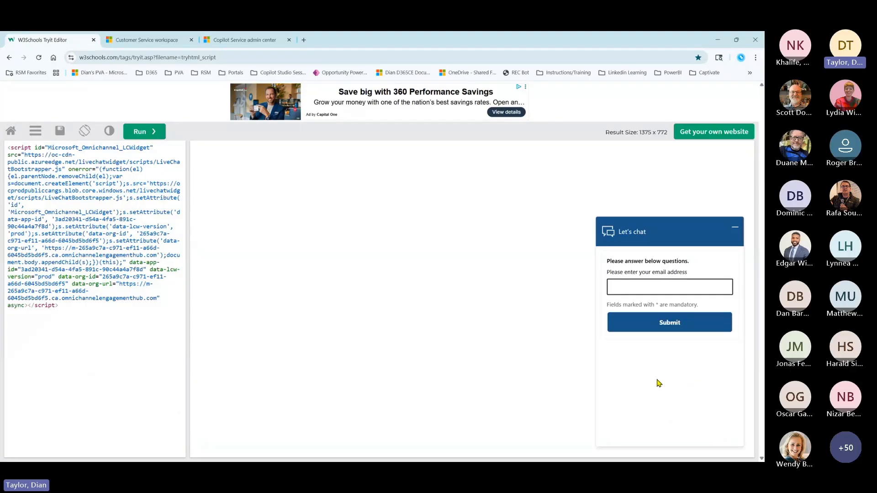
Submit the pre-chat email form and send 'My laptop is not charging'.
left_click(668, 286)
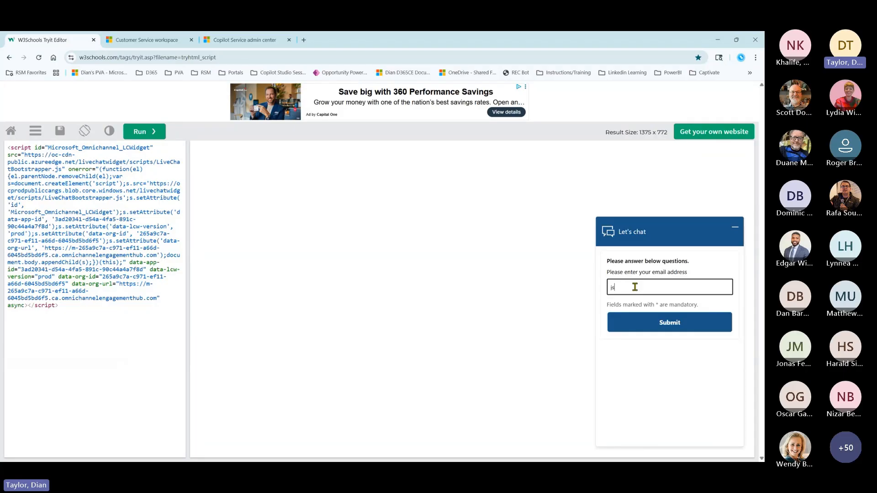
left_click(669, 323)
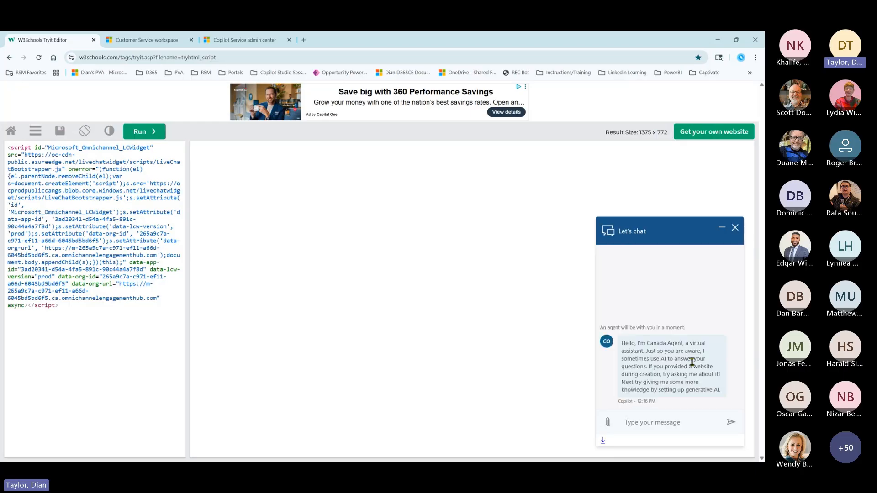
mouse_move(656, 422)
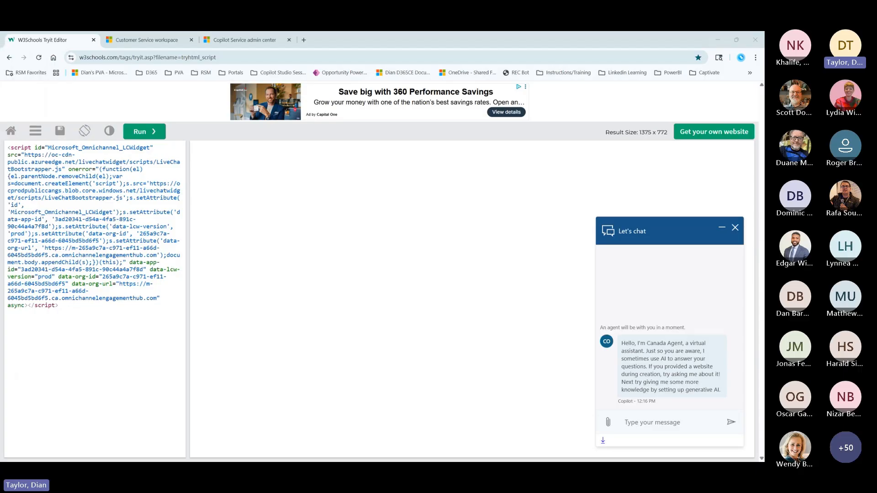
mouse_move(455, 367)
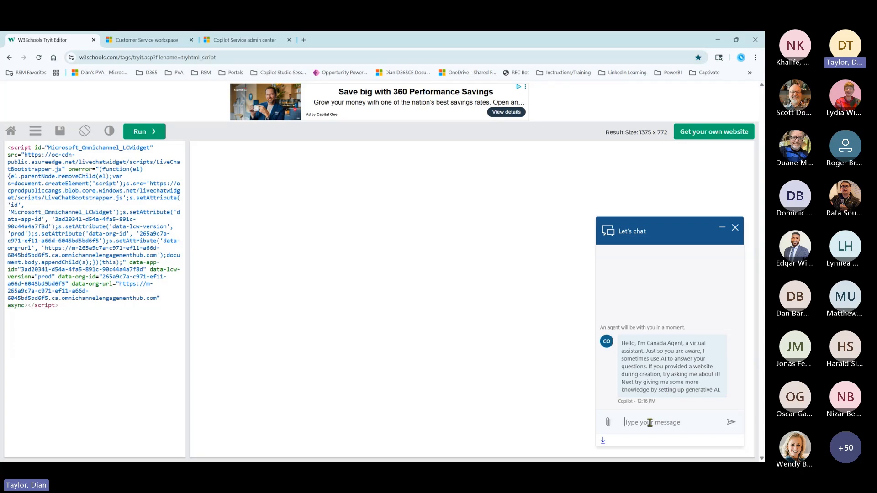
type("My laptop is not charging")
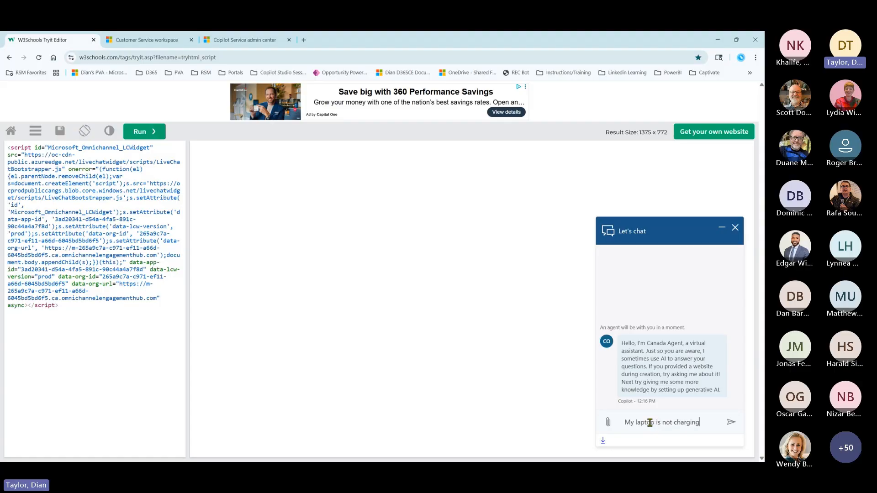
left_click(731, 422)
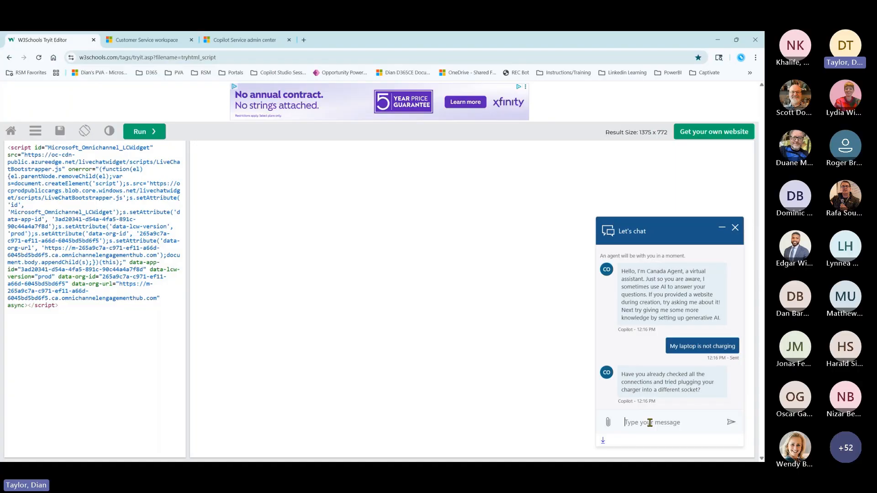
Reply that connections are correct and a different socket was tried, then that it shows as plugged in.
type("Yes I checked the connections, they are connected correctly")
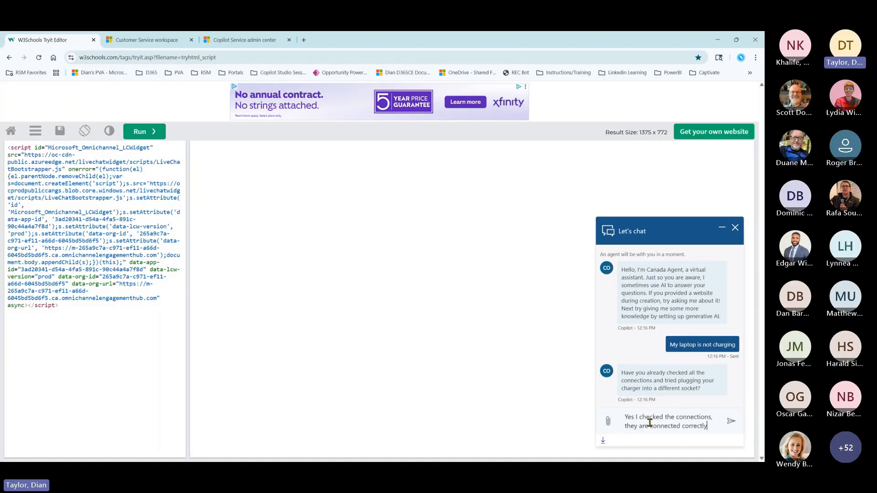
mouse_move(676, 441)
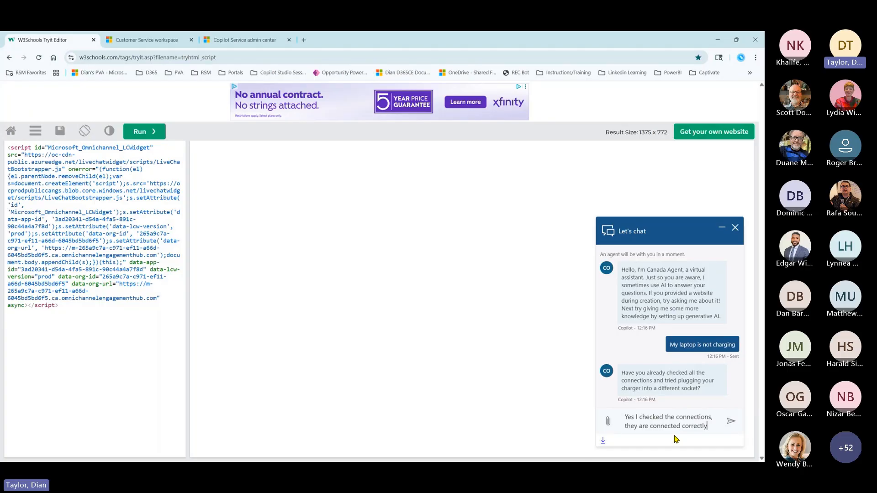
type(", i also")
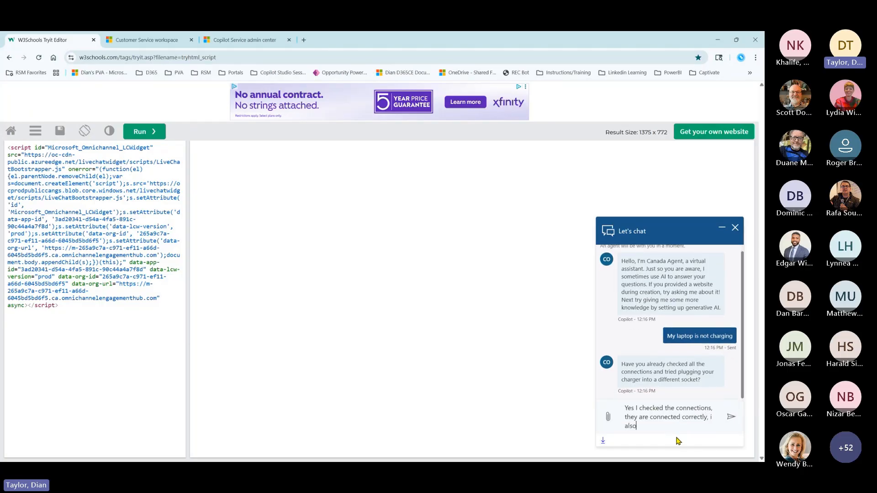
type("tried a dif")
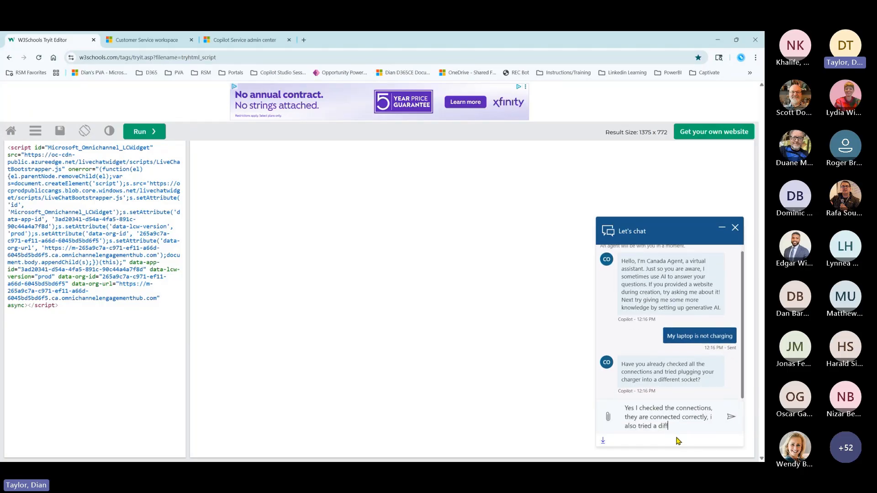
type("ferent socket, and that didn't")
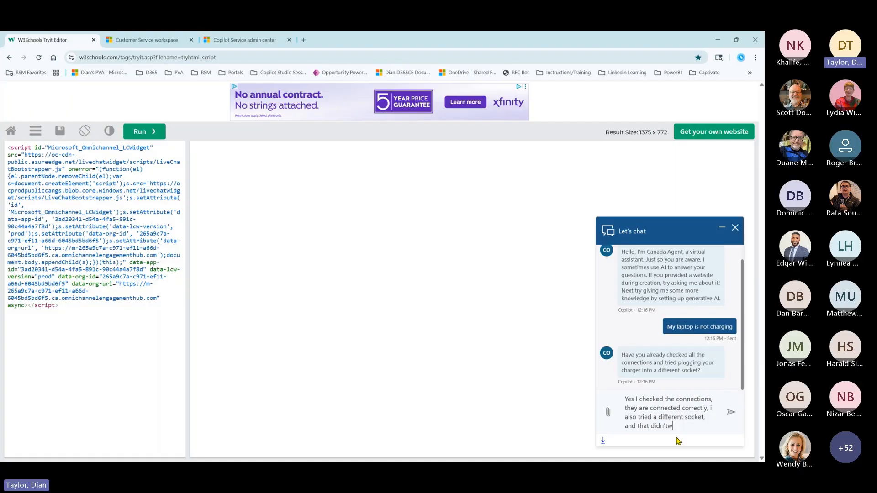
type("work.")
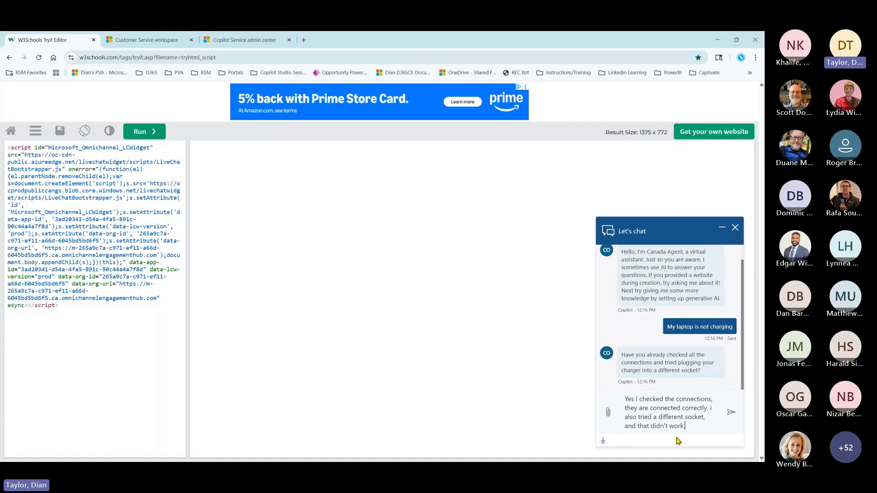
left_click(731, 412)
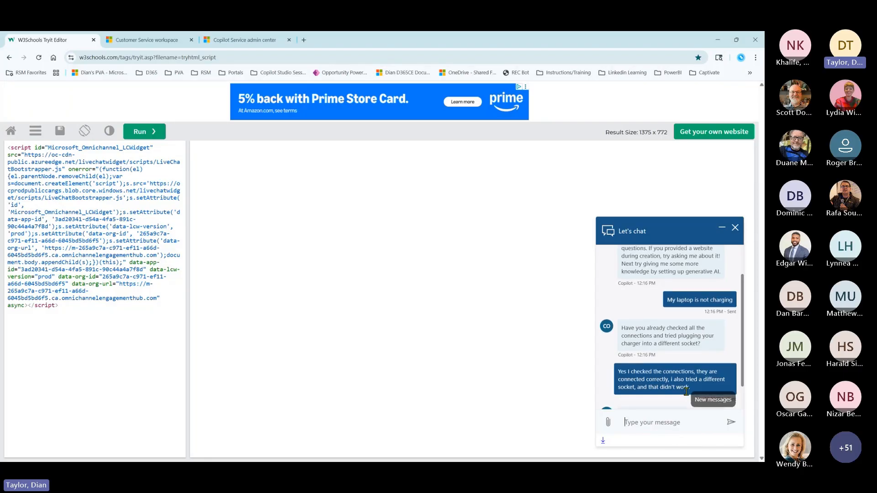
scroll("down", 3)
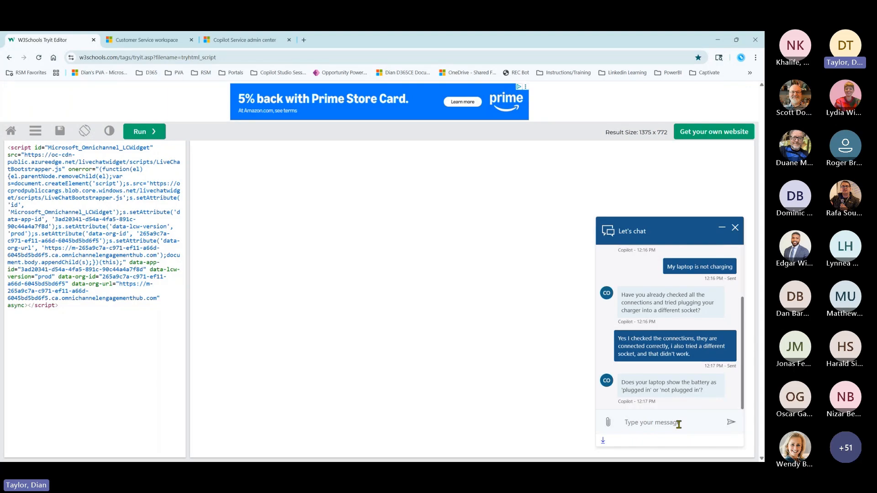
type("it shows a")
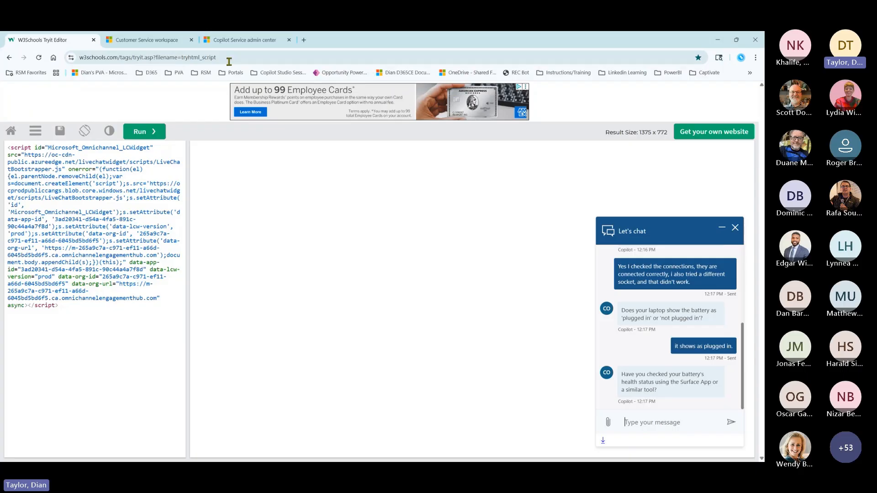
mouse_move(243, 39)
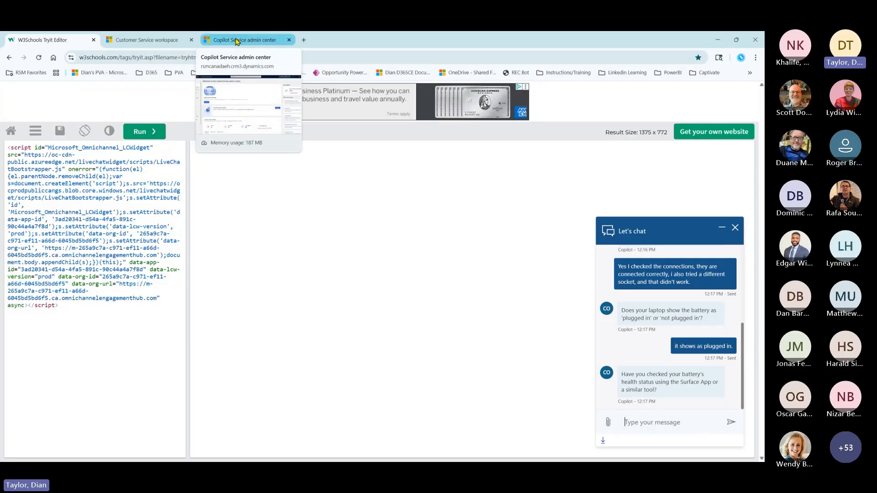
In Copilot Service admin center, open the Customer Intent Agent page and its Manage intent discovery setup.
left_click(245, 40)
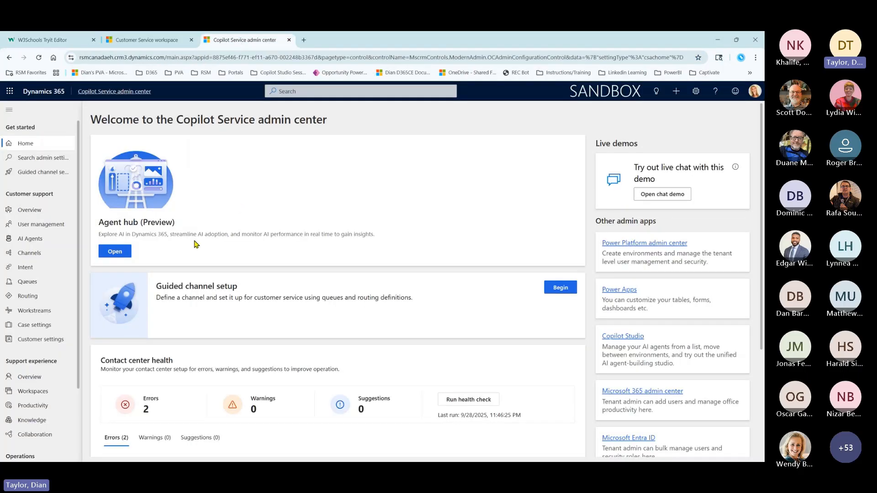
mouse_move(24, 268)
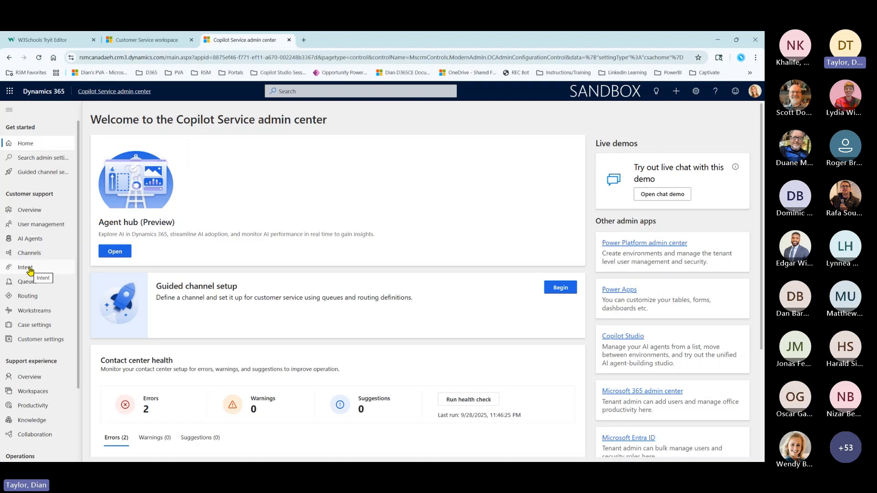
mouse_move(26, 268)
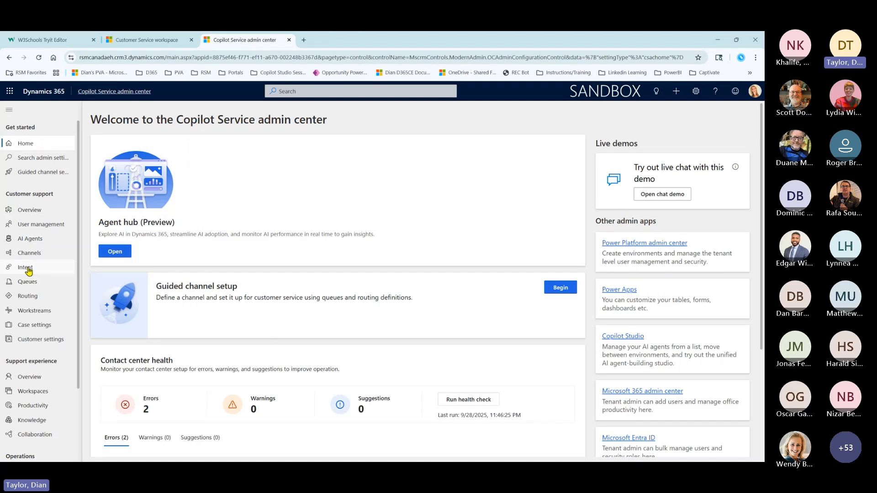
left_click(25, 267)
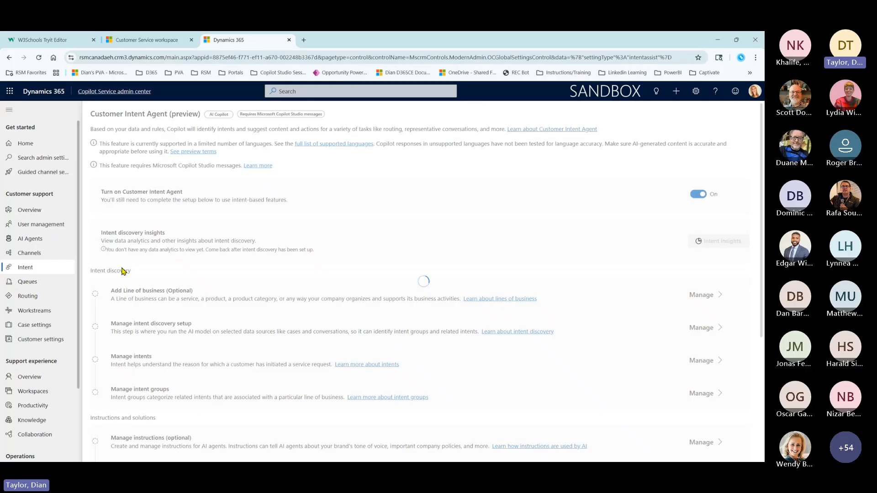
mouse_move(247, 271)
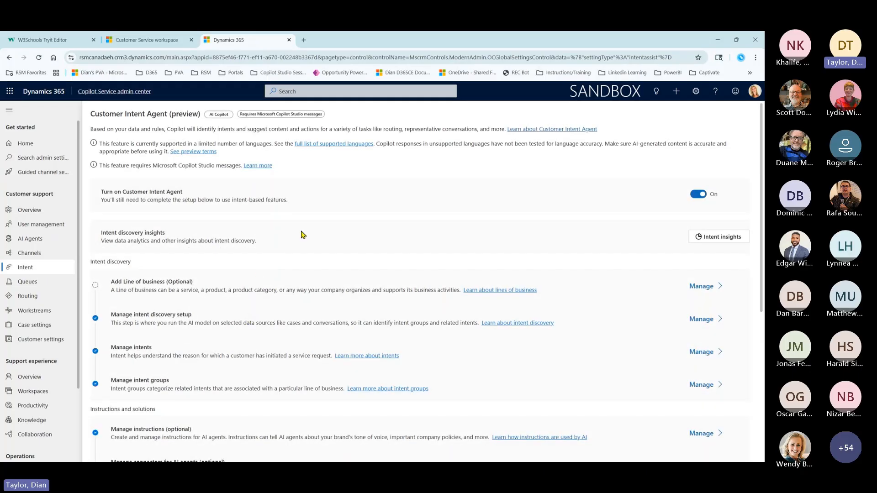
scroll("down", 3)
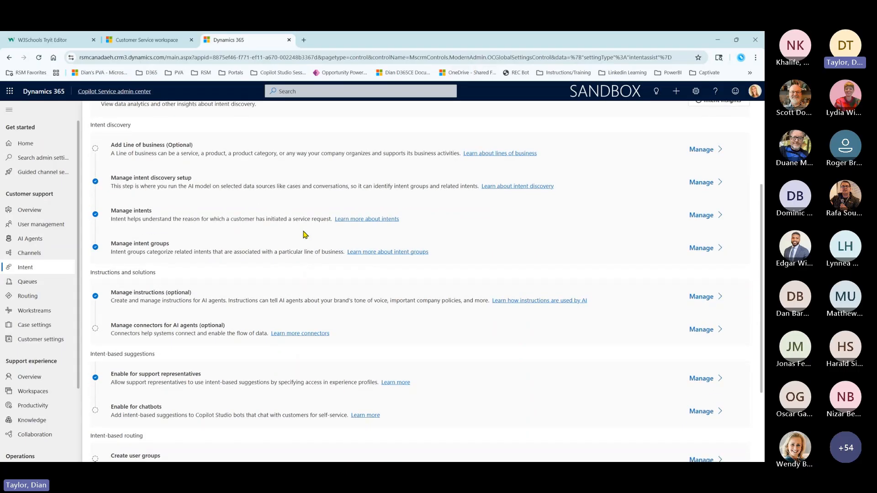
mouse_move(340, 234)
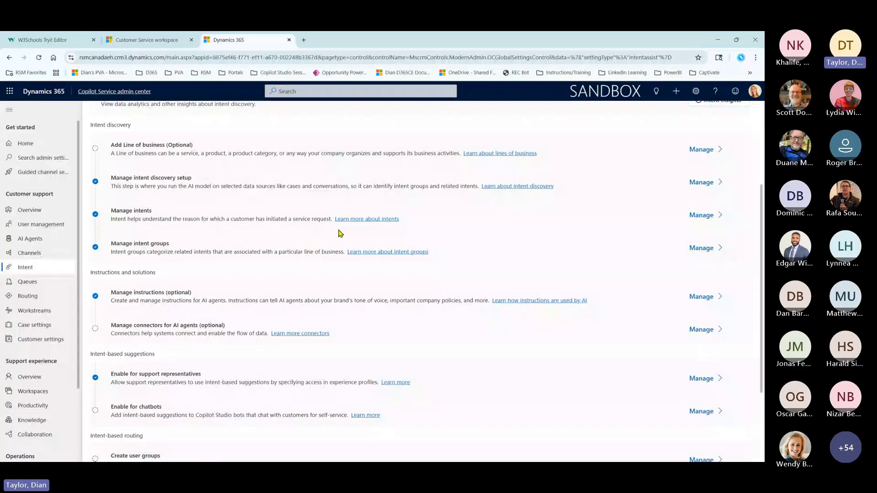
left_click(701, 182)
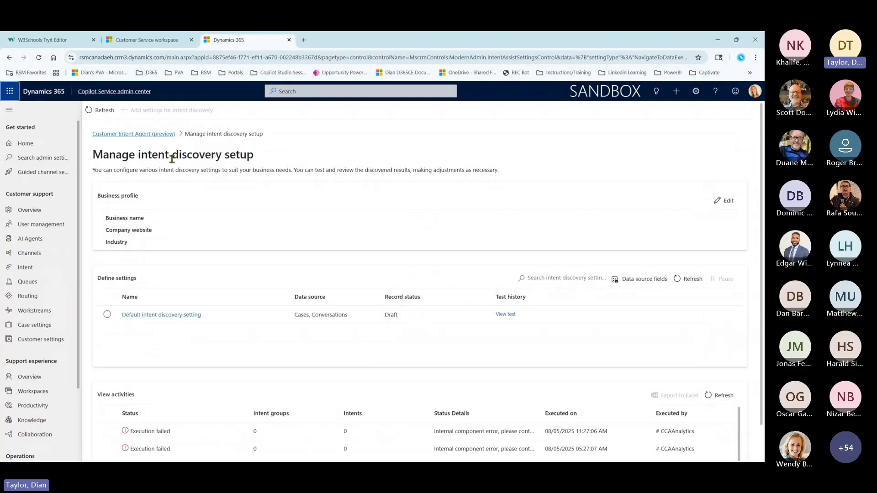
mouse_move(201, 158)
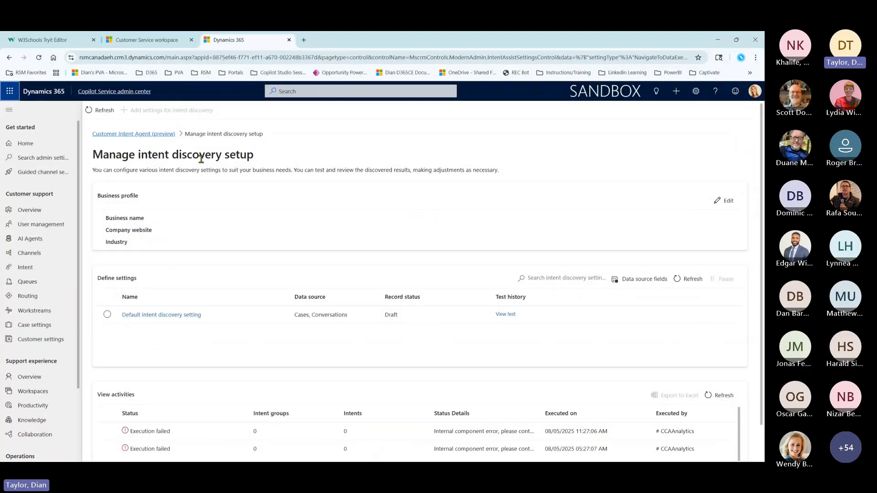
mouse_move(468, 248)
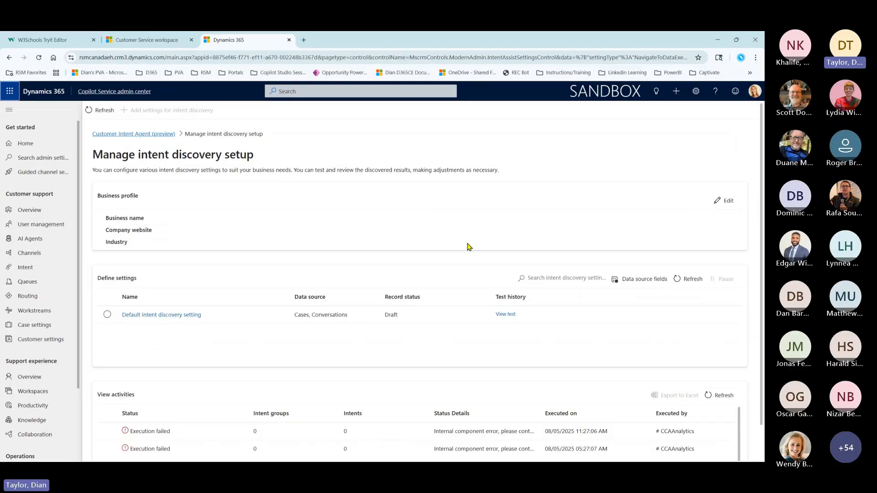
mouse_move(334, 327)
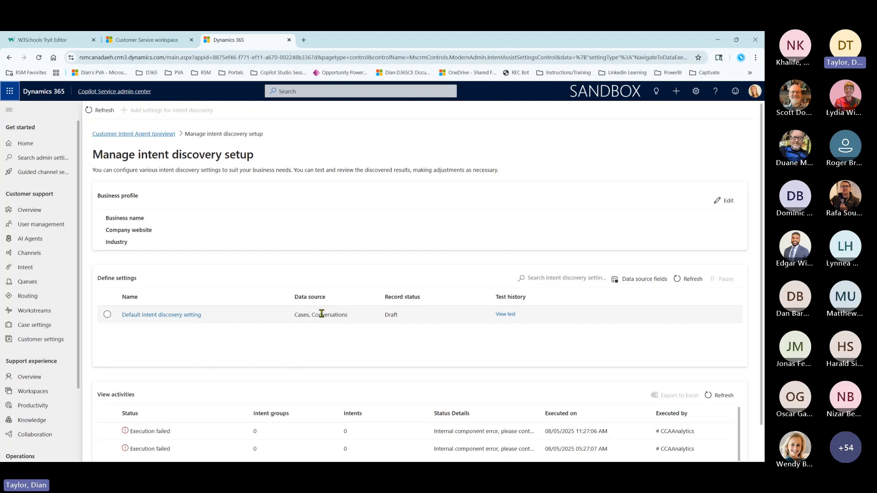
Scroll the intent discovery setup page to review the failed execution activities.
scroll("down", 3)
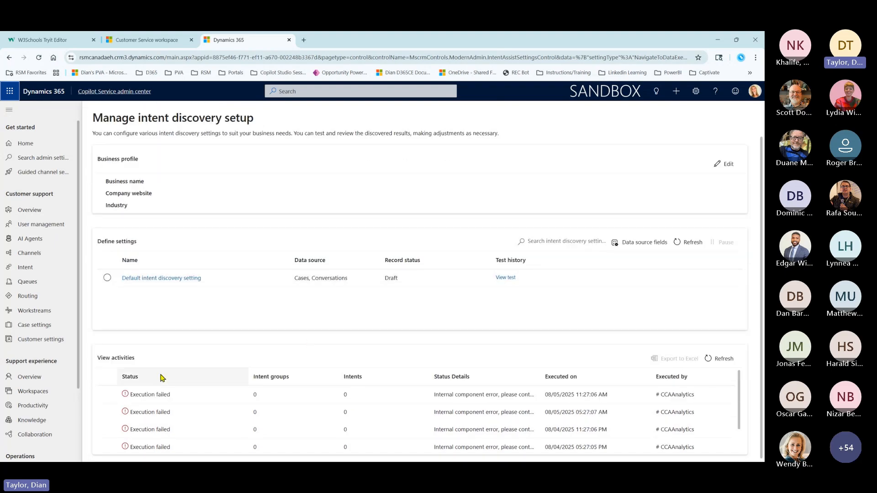
mouse_move(226, 357)
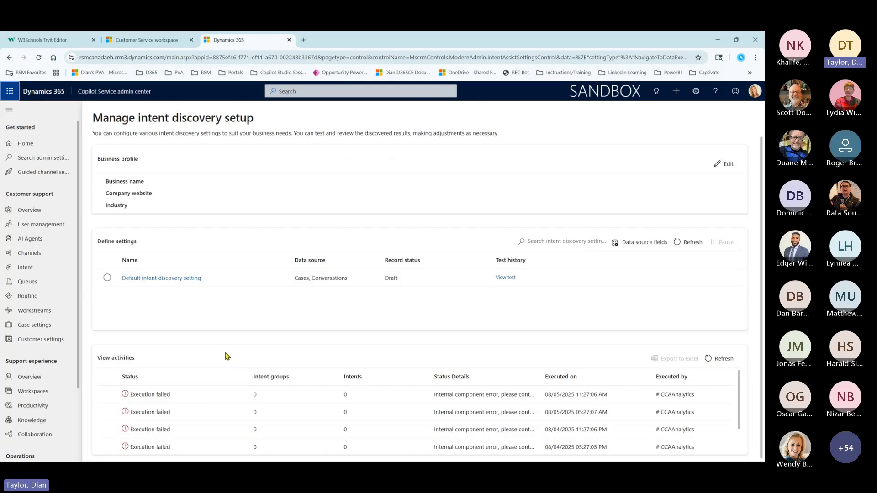
mouse_move(42, 287)
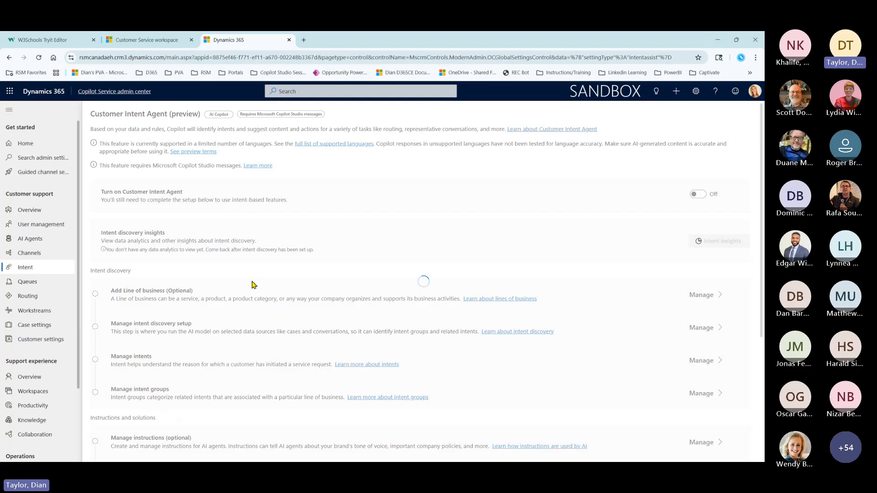
Bring up All intent groups via Manage on the Manage intent groups row.
left_click(697, 194)
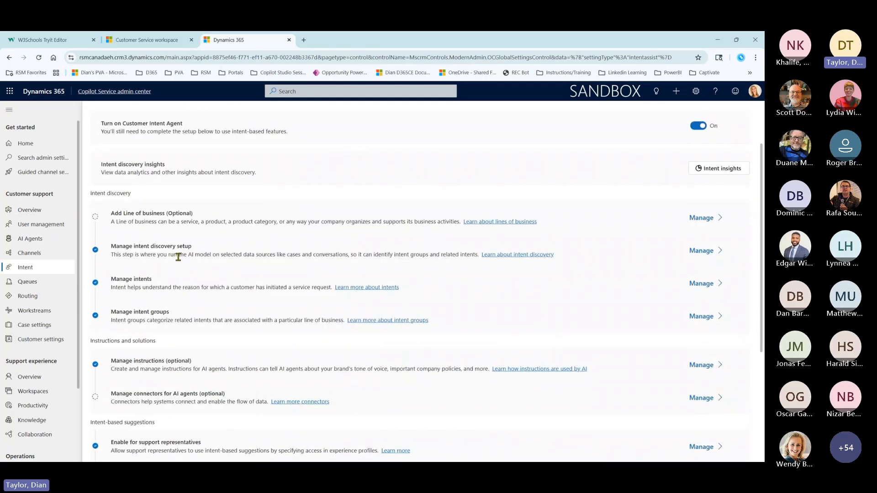
mouse_move(366, 291)
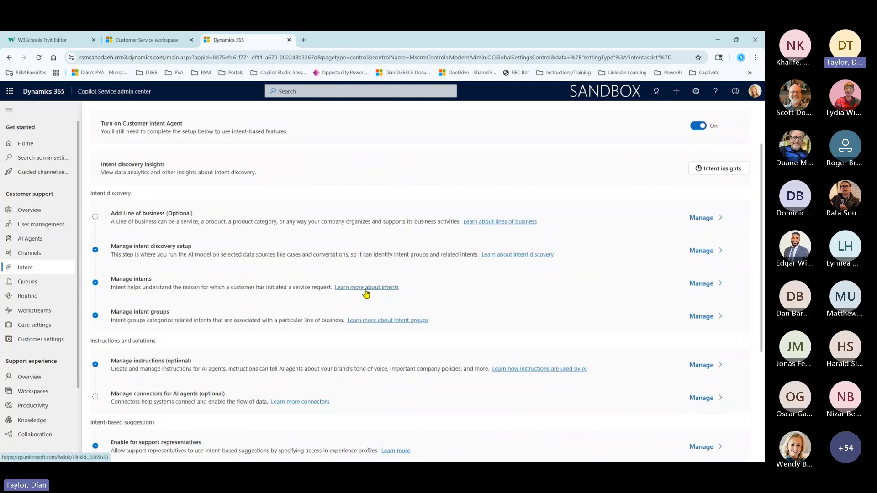
left_click(701, 316)
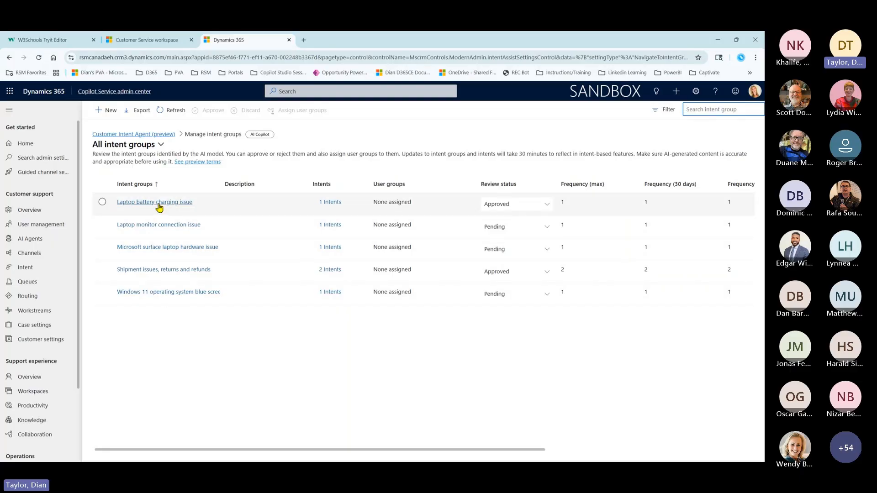
mouse_move(149, 207)
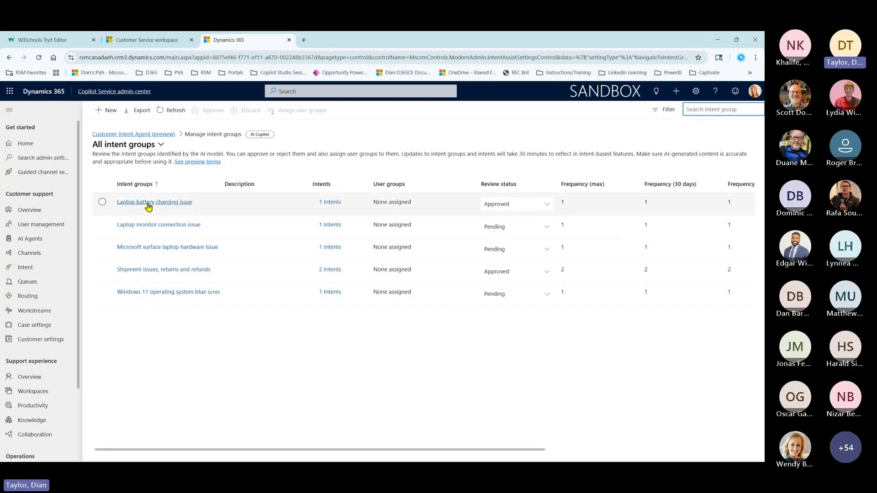
View the Laptop battery charging issue group's Intents, listing resolve battery charging issue.
left_click(155, 202)
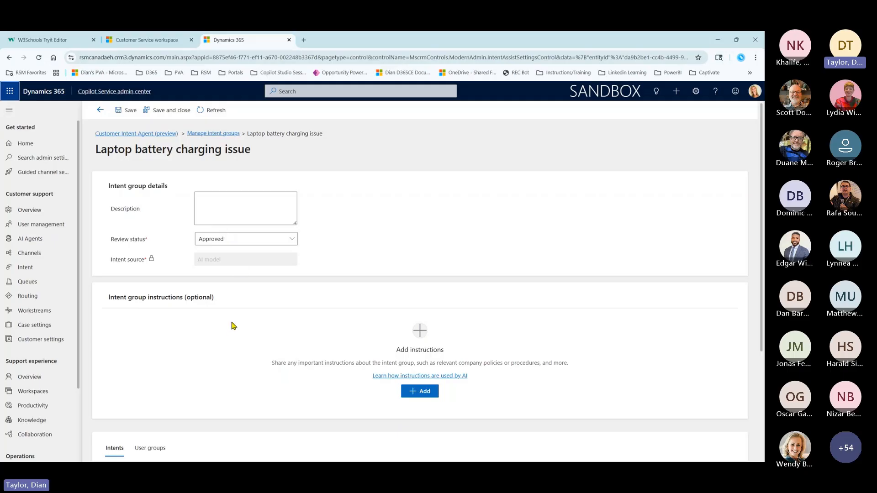
scroll("down", 3)
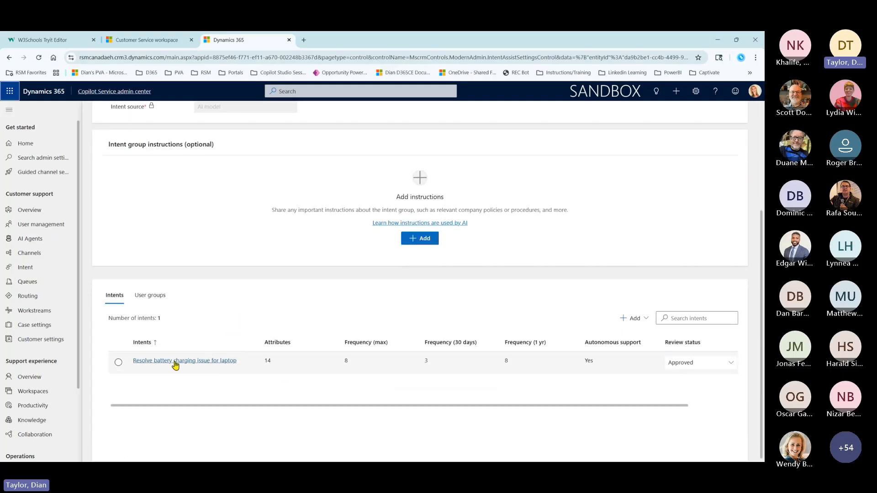
mouse_move(194, 364)
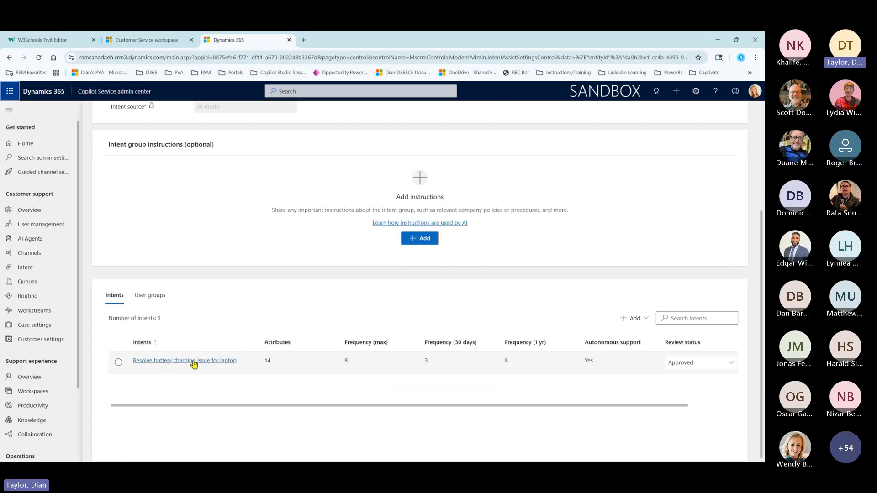
mouse_move(235, 367)
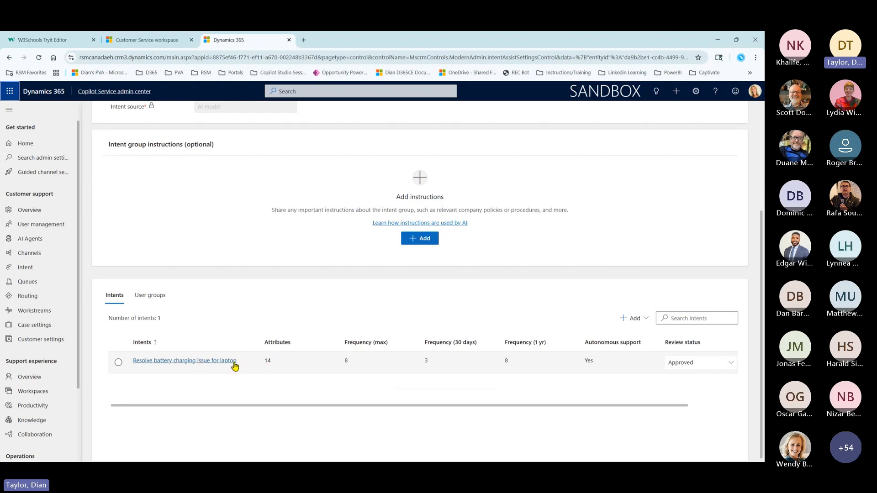
Review the Resolve battery charging issue intent's AI attributes, autonomous support and linked article.
left_click(183, 360)
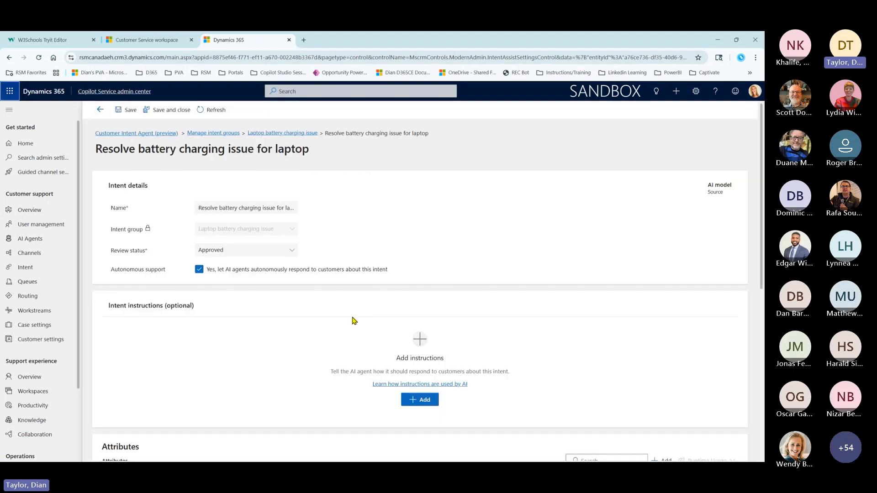
scroll("down", 3)
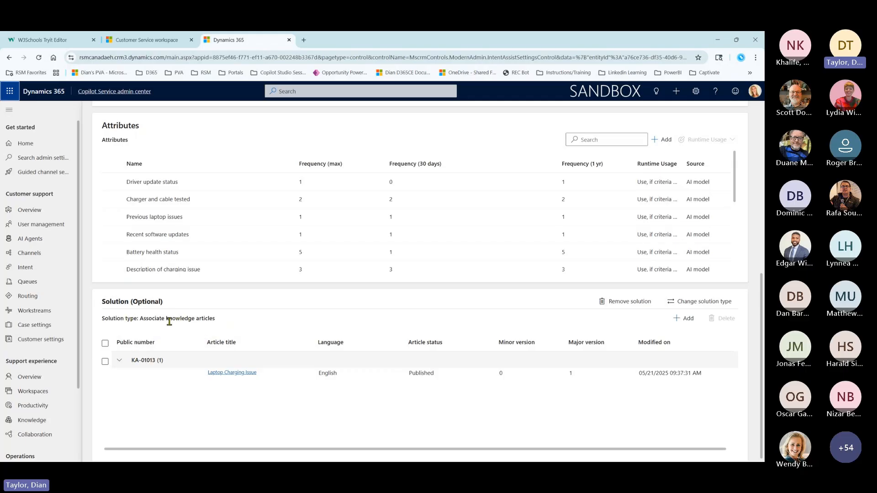
mouse_move(218, 327)
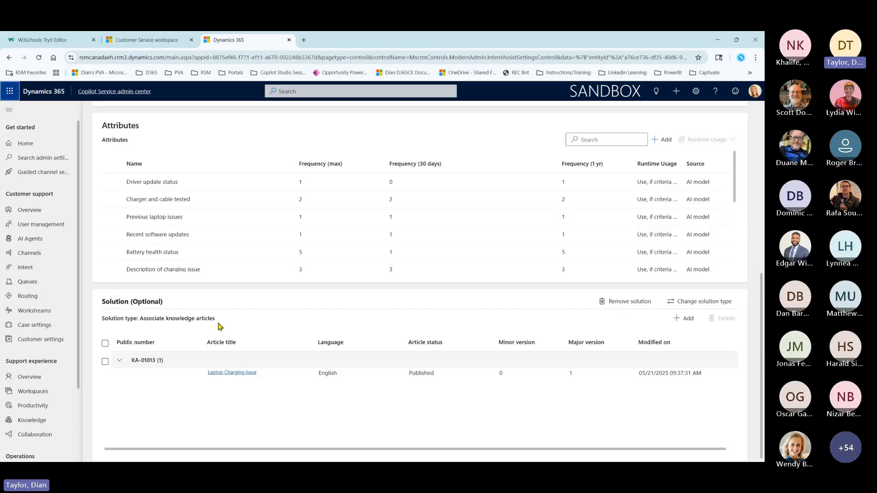
scroll("up", 3)
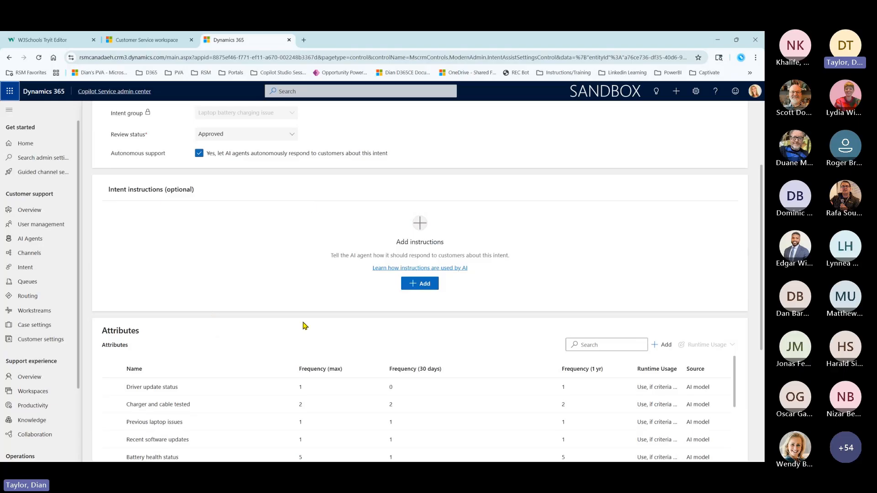
mouse_move(116, 194)
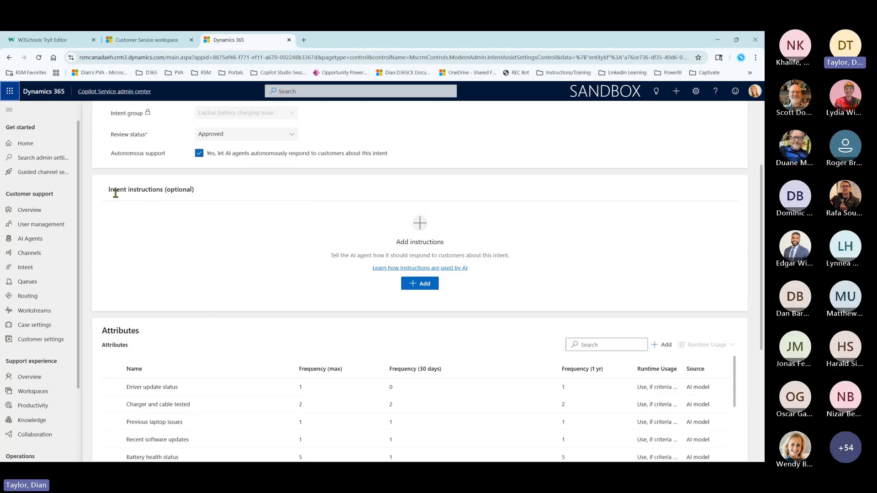
mouse_move(159, 201)
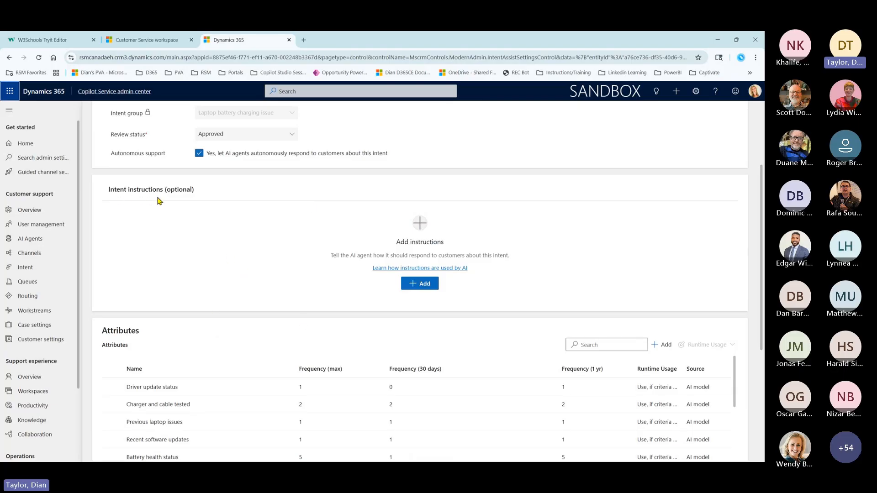